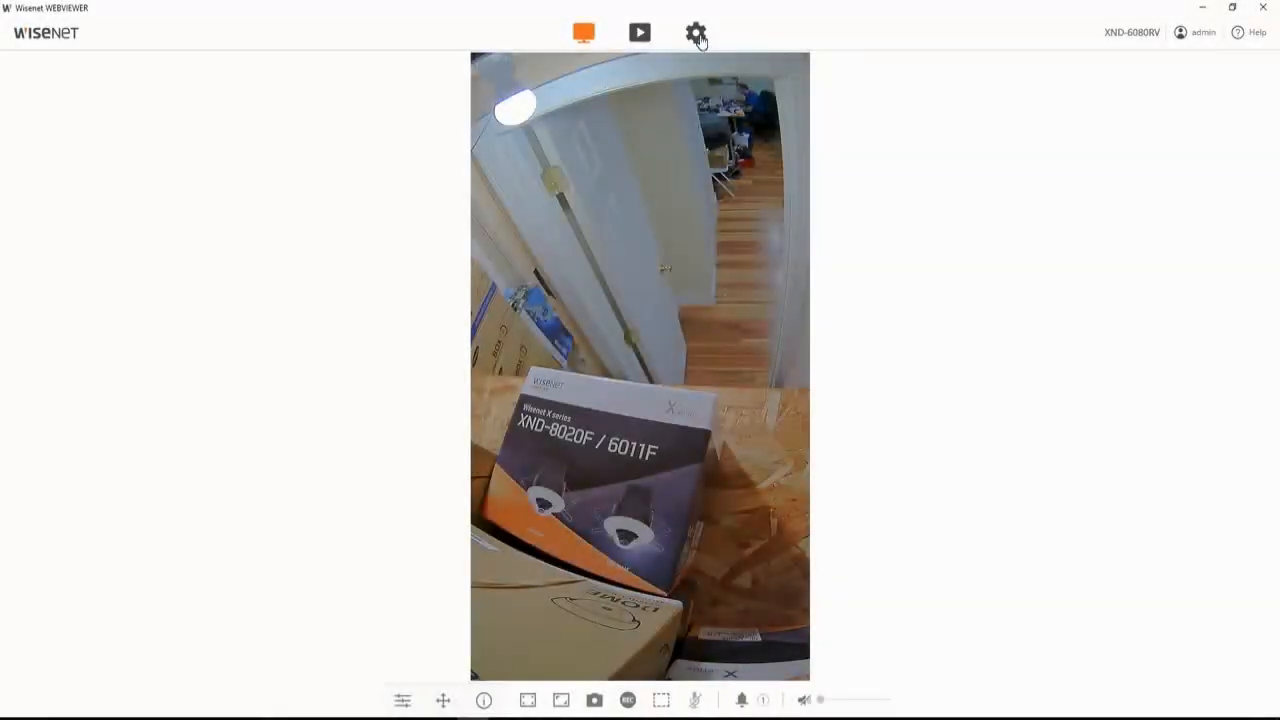
mouse_move(696, 30)
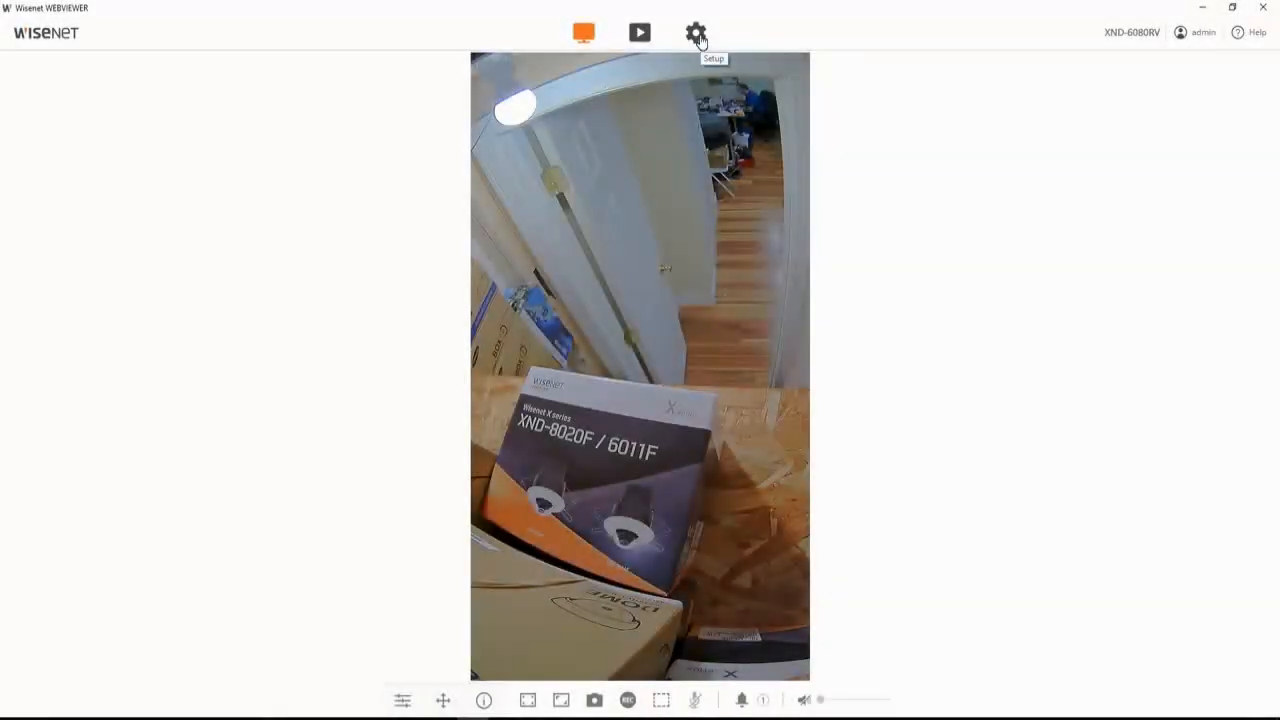
- Open the camera's setup pages from the gear icon
left_click(696, 28)
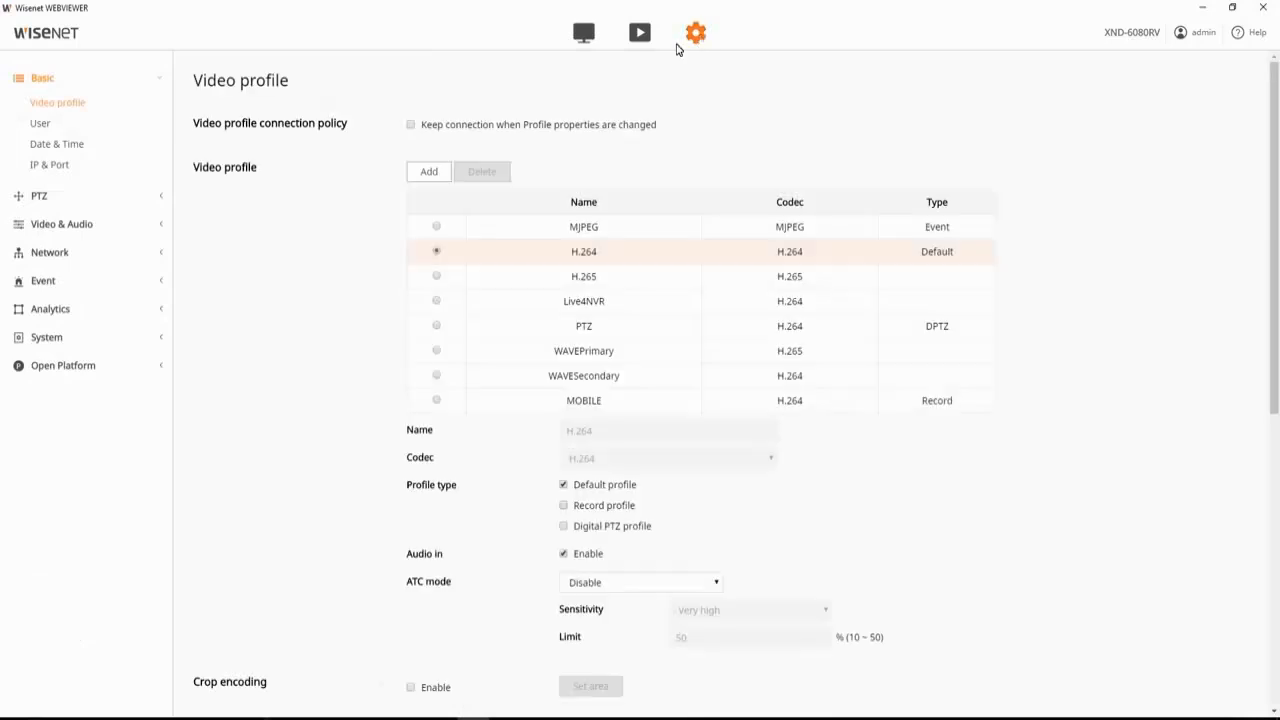
mouse_move(196, 106)
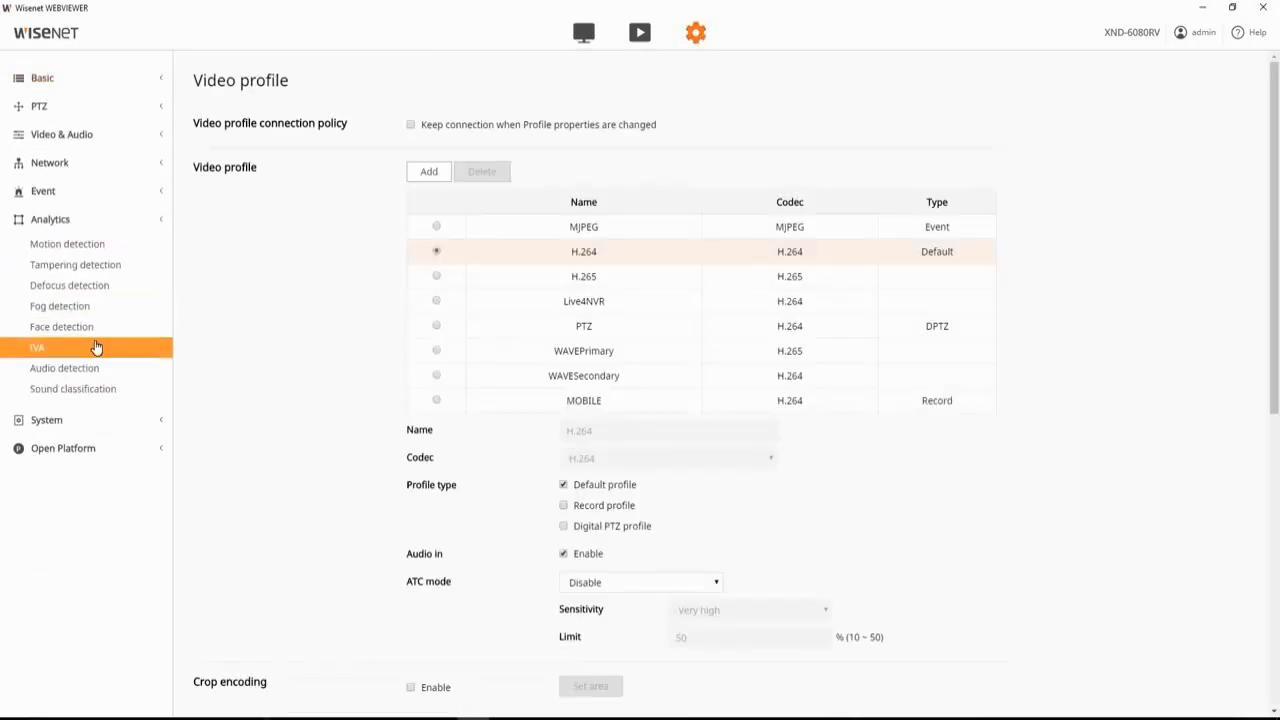
- Enable IVA on the camera and confirm applying the change
left_click(36, 348)
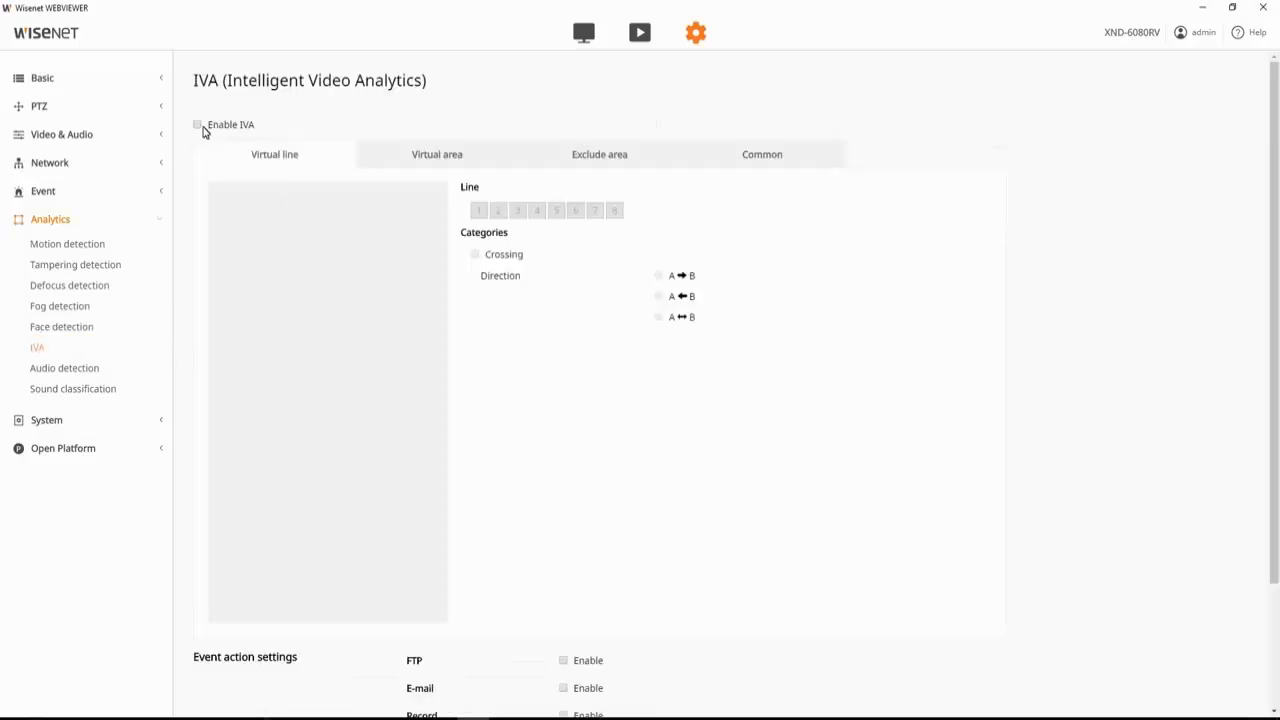
left_click(200, 124)
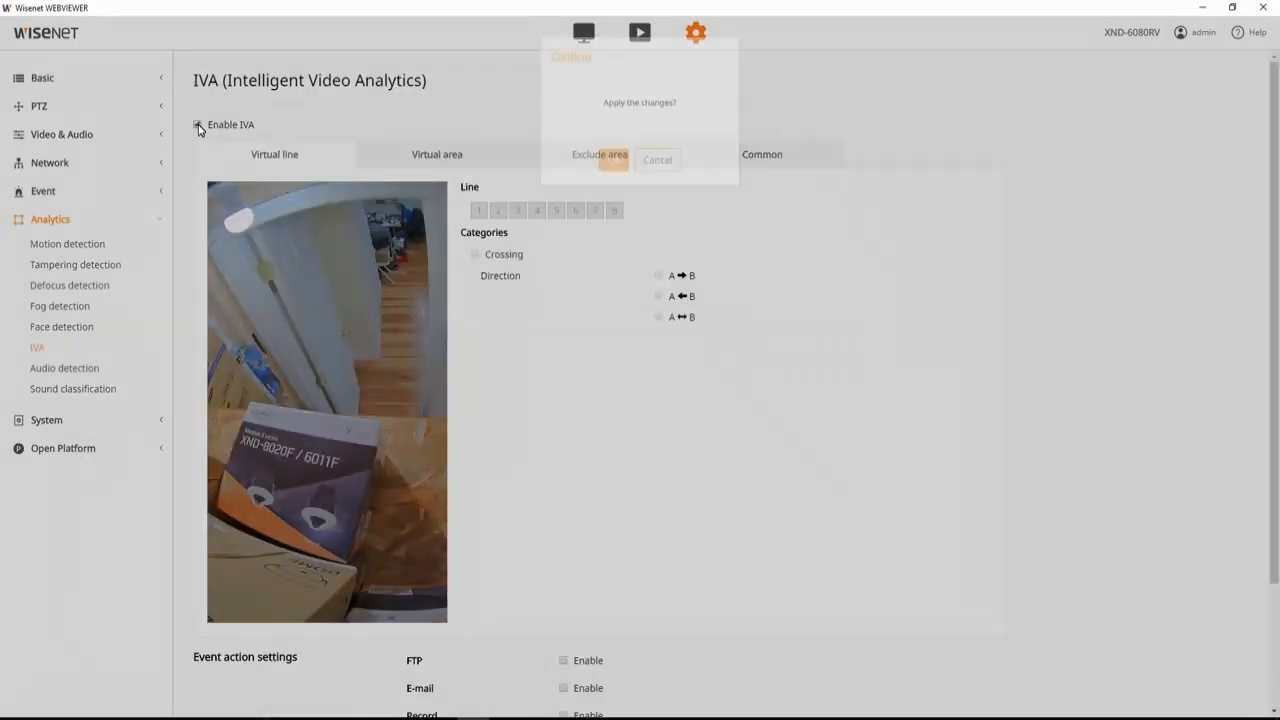
left_click(610, 160)
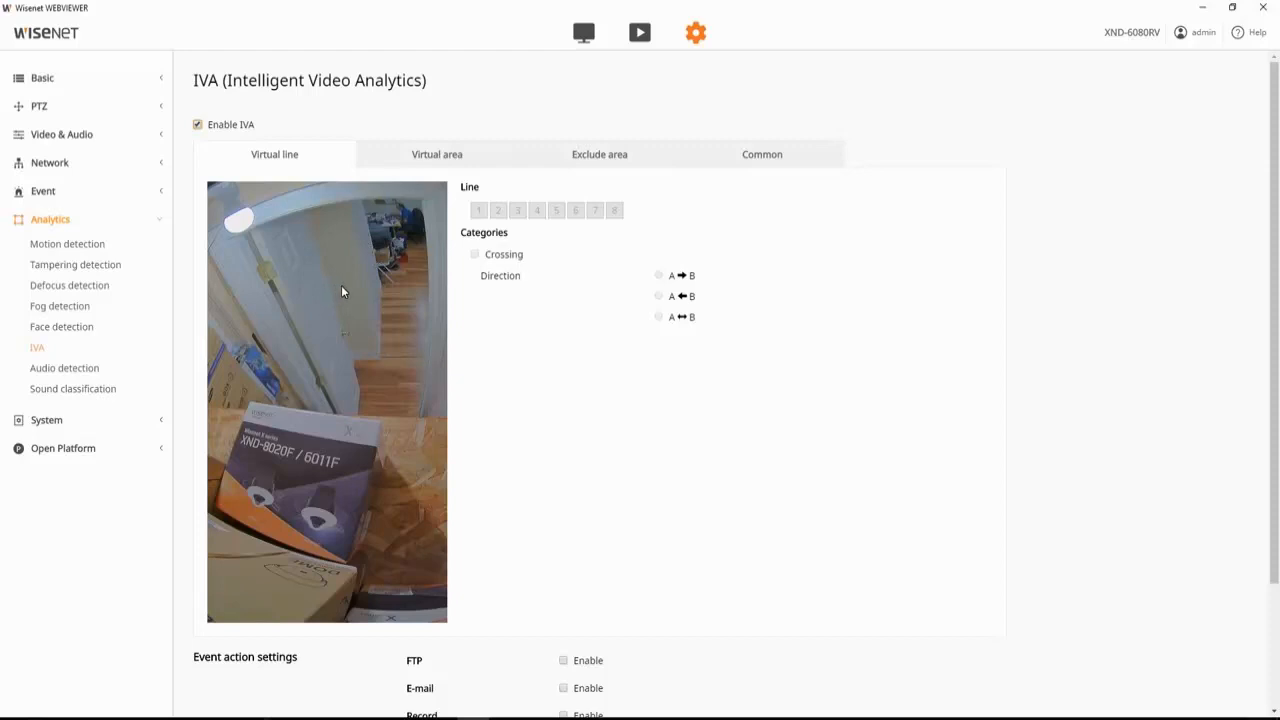
- Draw virtual line 1 on the camera view with Crossing detection enabled
left_click_drag(342, 290, 436, 296)
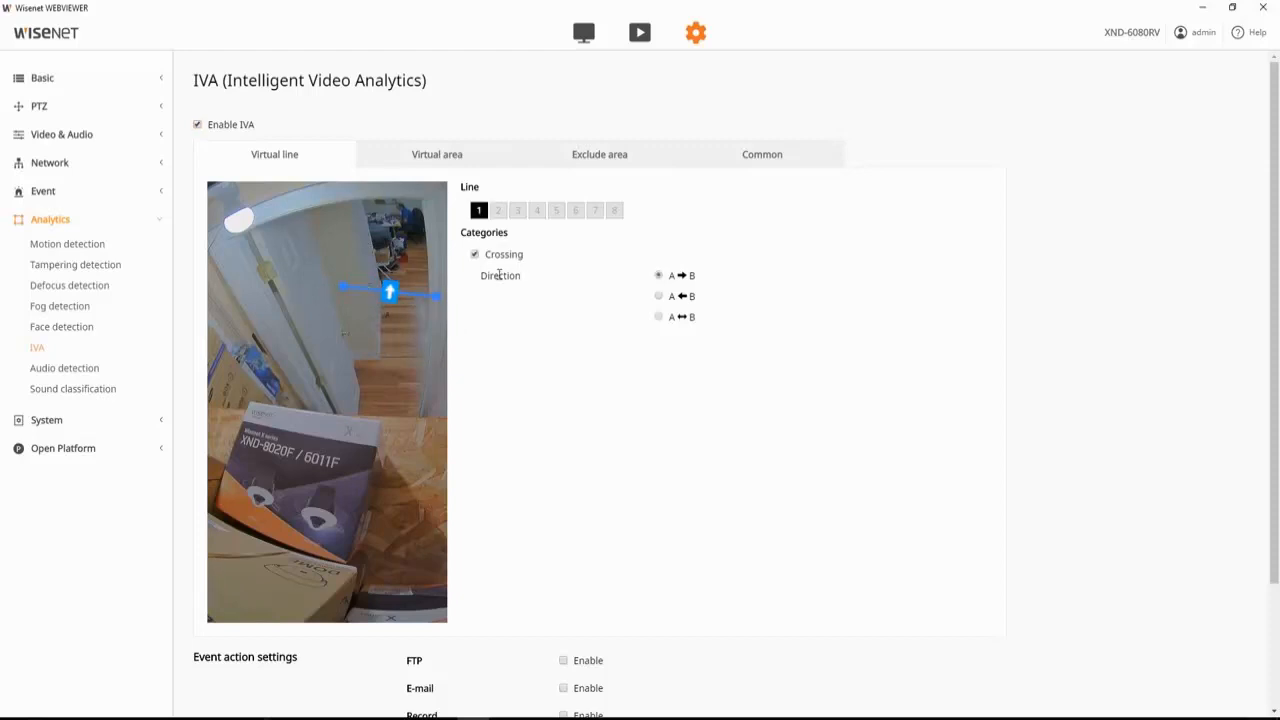
left_click(658, 316)
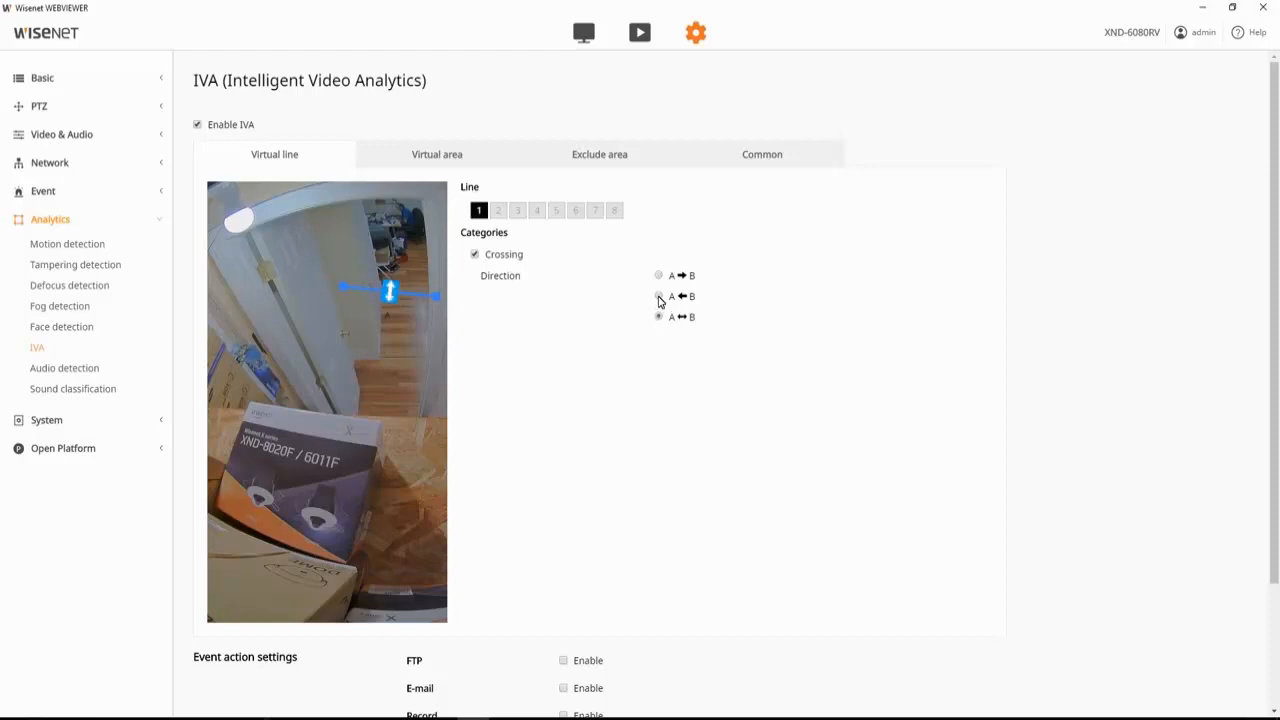
left_click(658, 296)
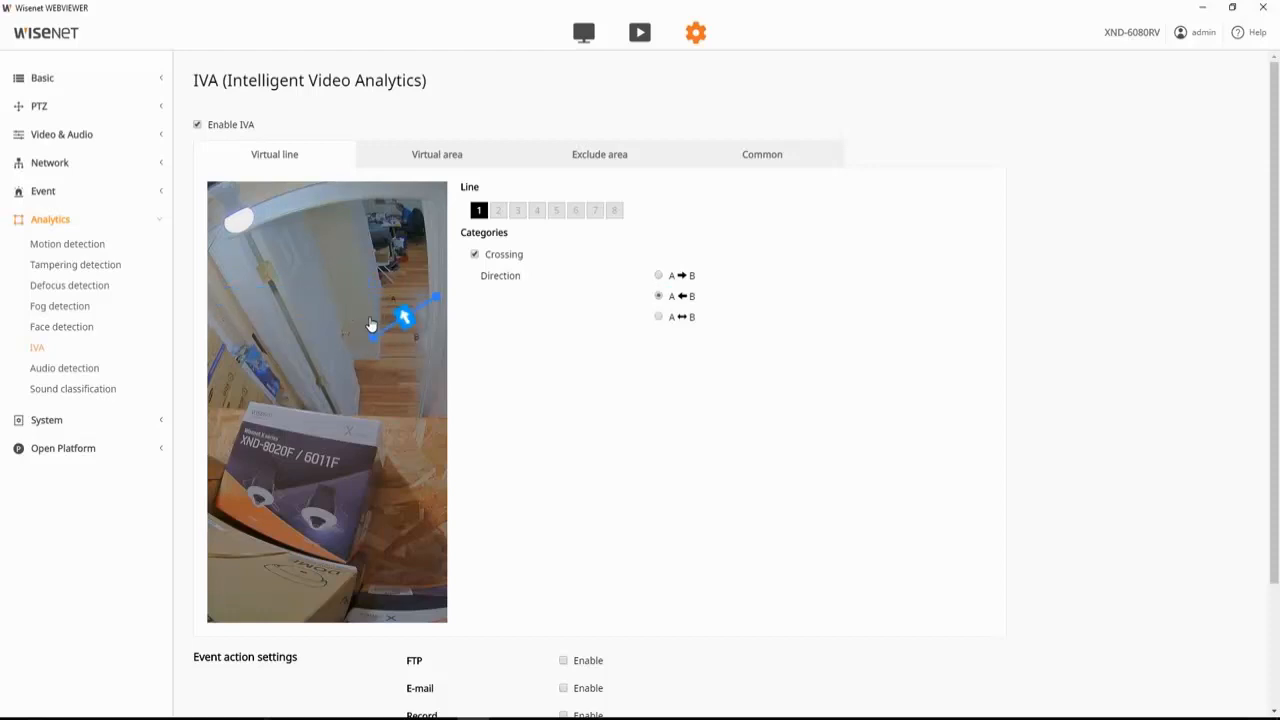
- Reshape line 1 across the doorway floor and set its direction to A → B
left_click_drag(404, 316, 232, 300)
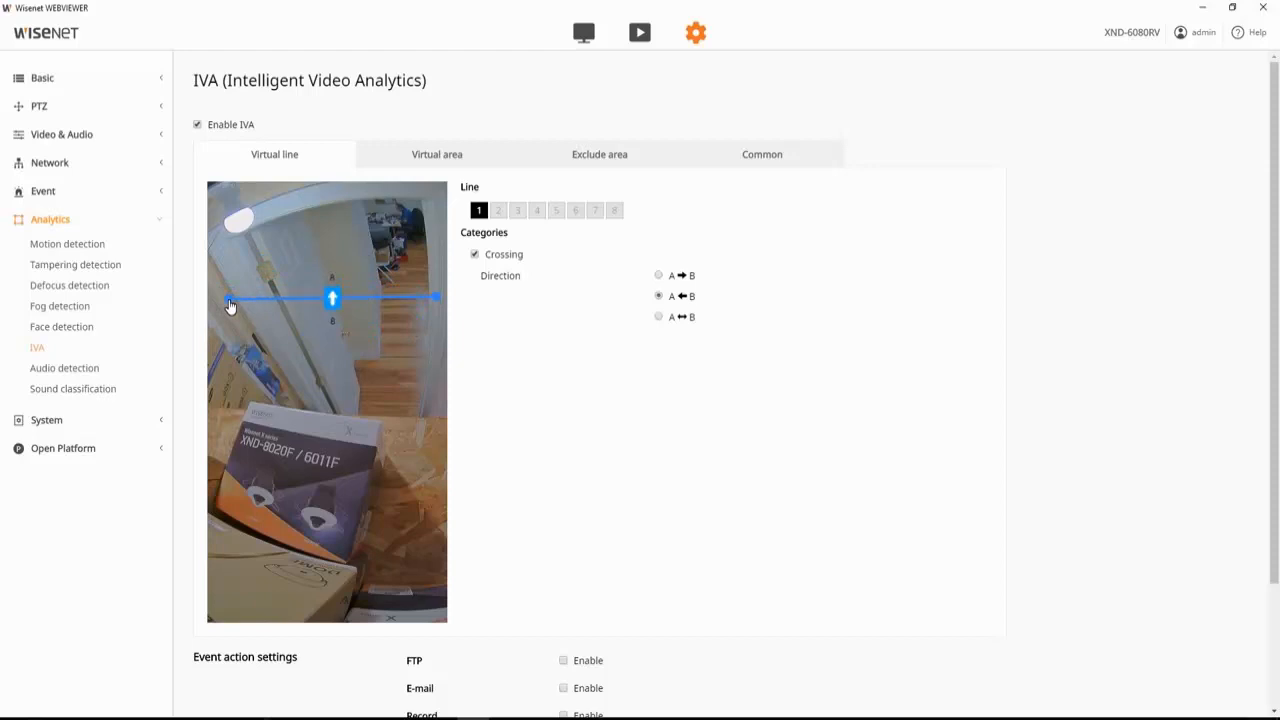
left_click_drag(230, 300, 220, 258)
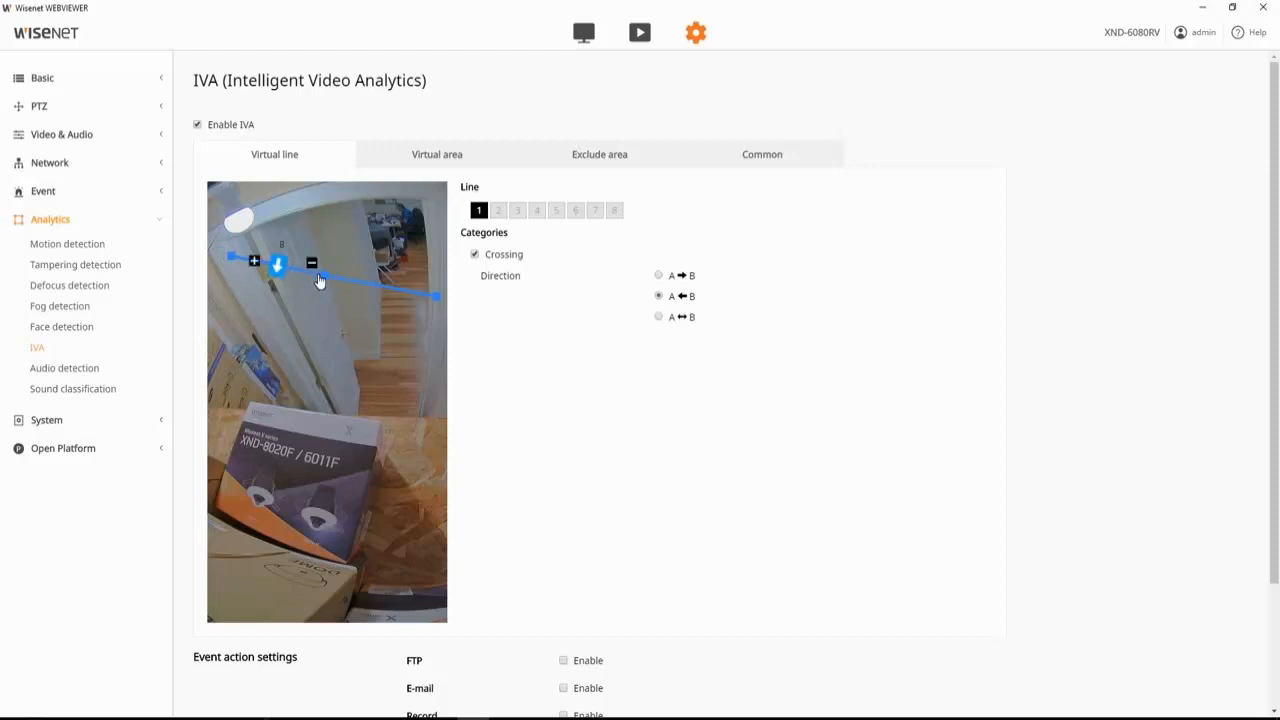
left_click_drag(278, 262, 284, 410)
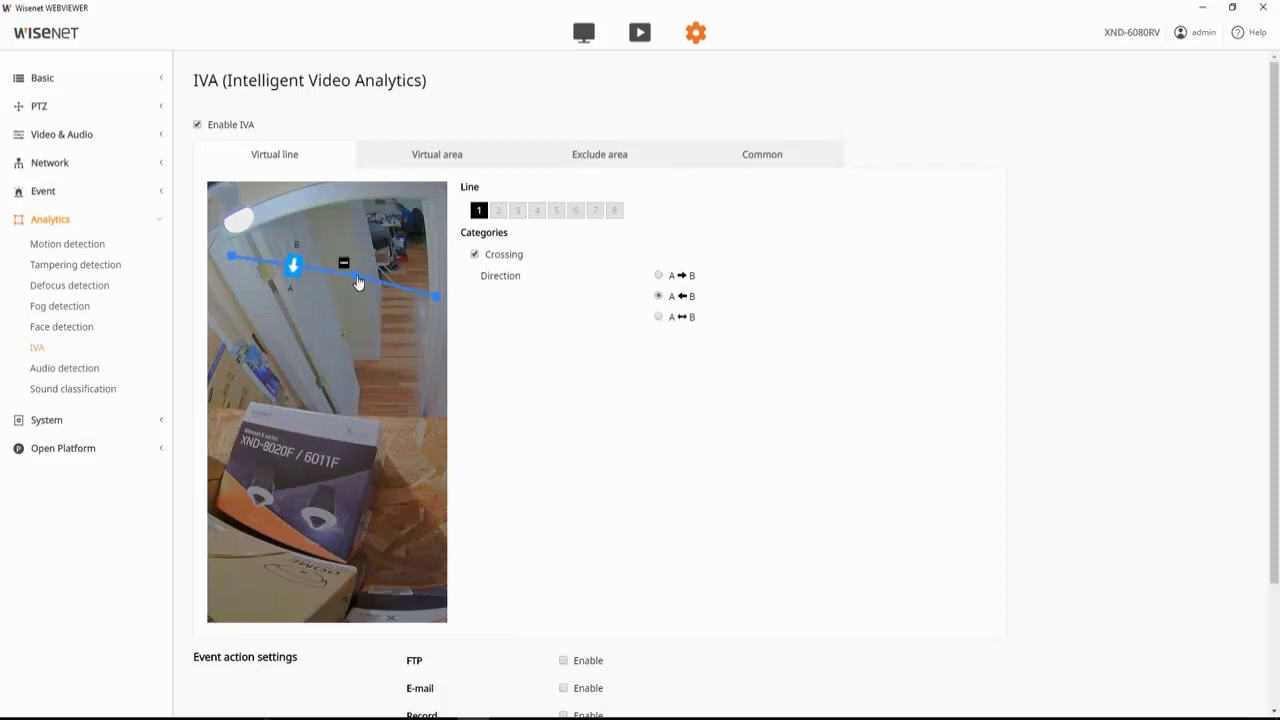
left_click(658, 276)
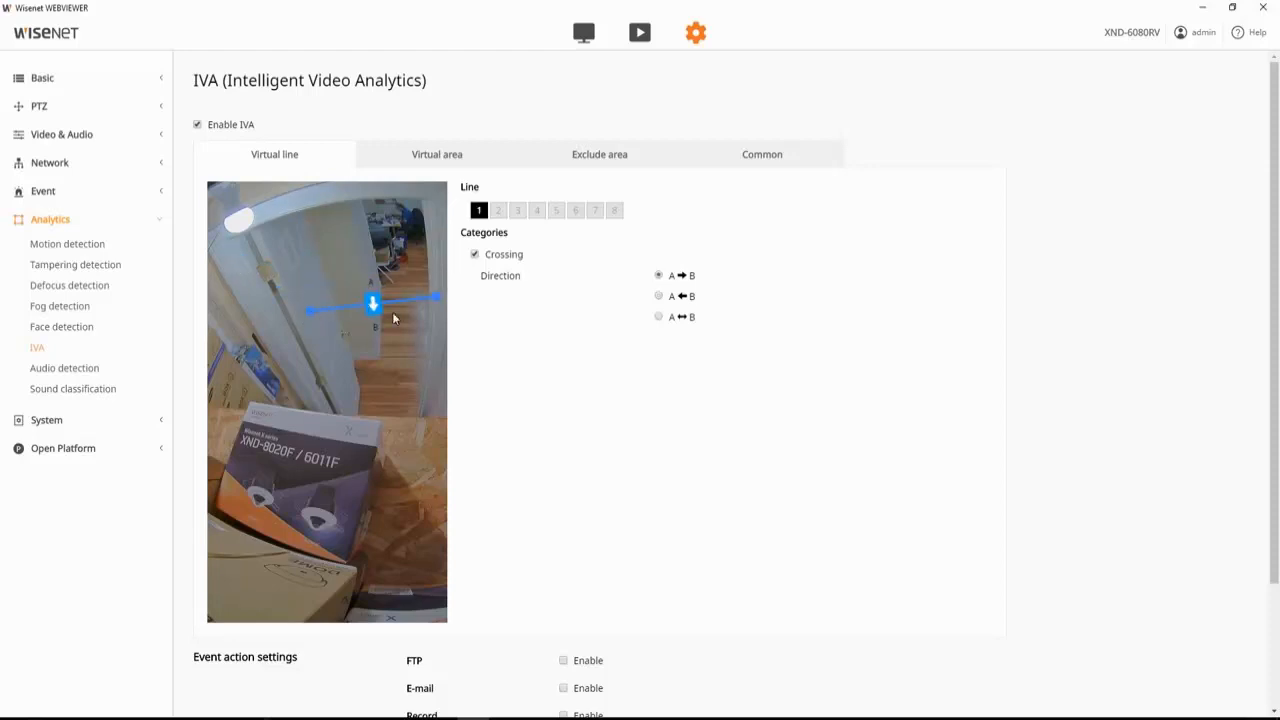
- Reselect line 1, leaving Crossing A → B set with no line drawn
left_click(498, 210)
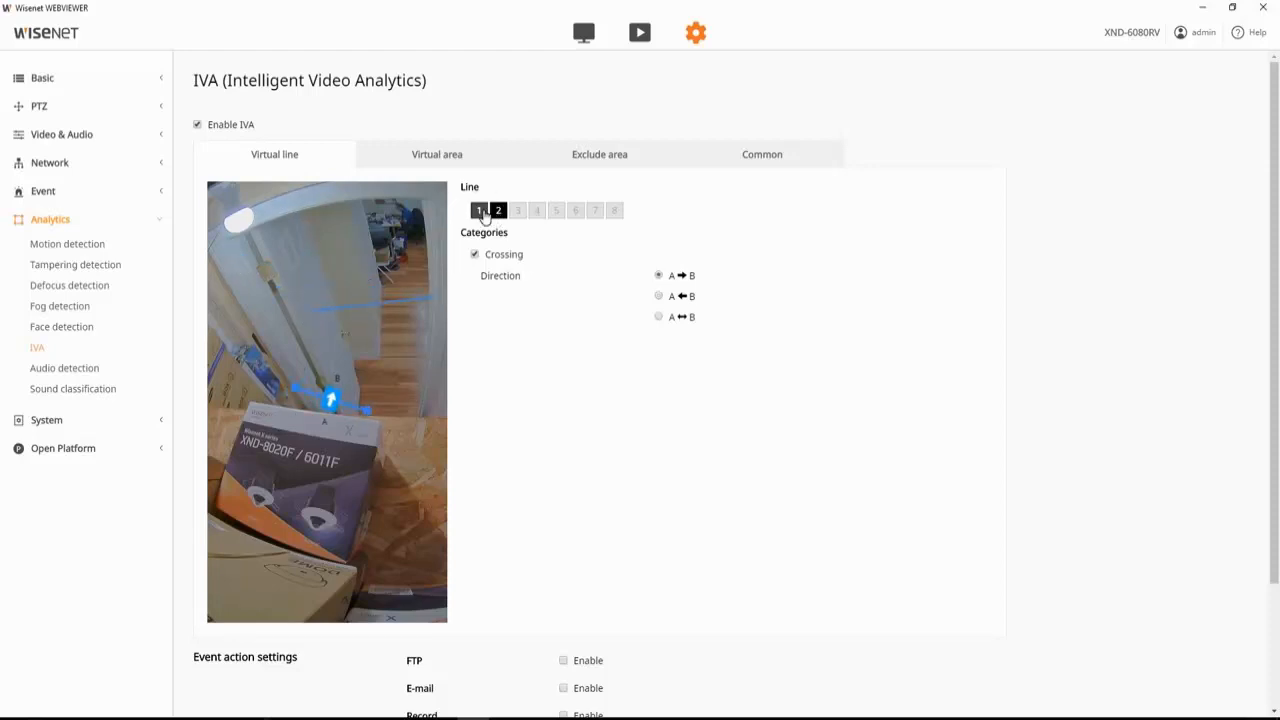
left_click(496, 210)
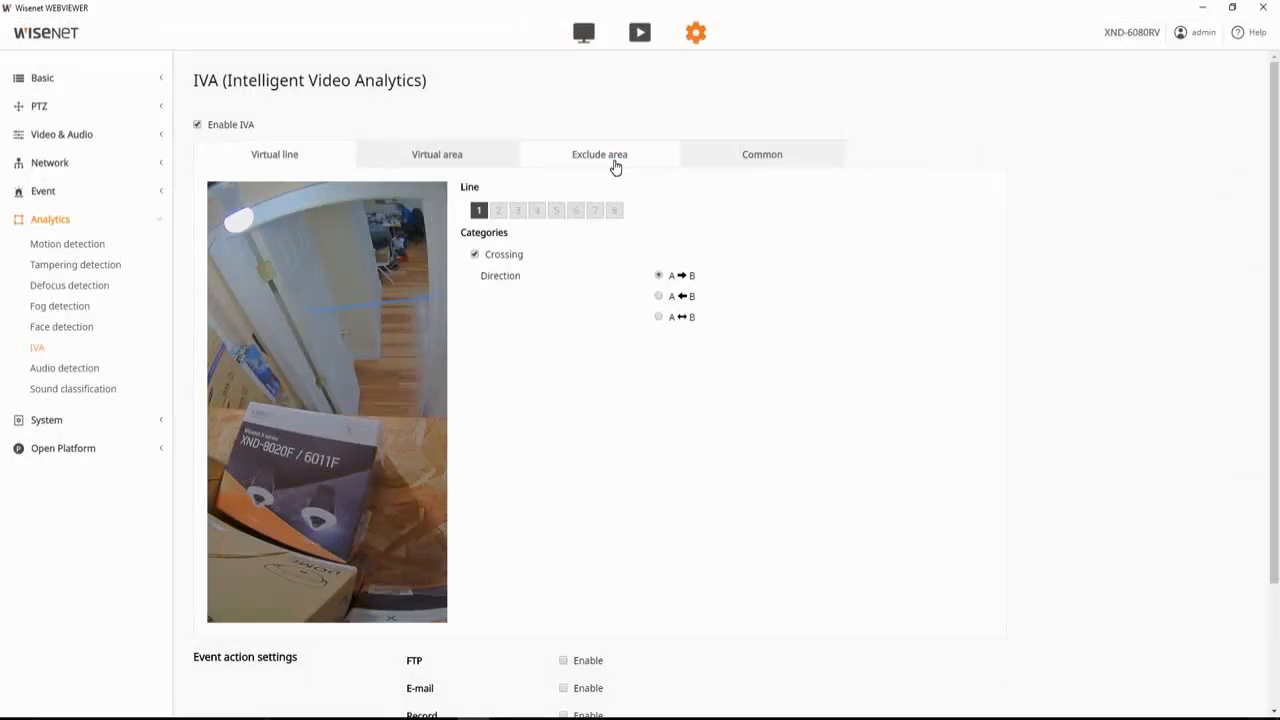
- Show the Exclude area settings and try outlining an exclusion over the doorway
left_click(598, 154)
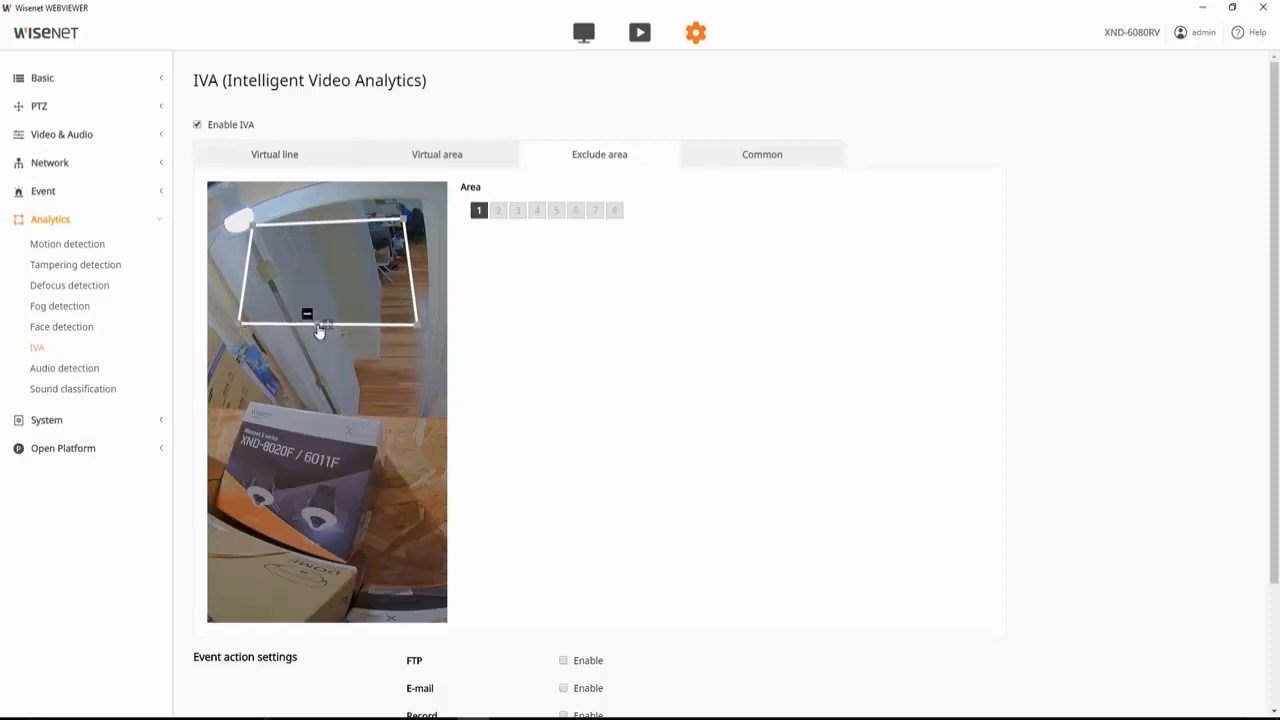
left_click_drag(308, 314, 310, 510)
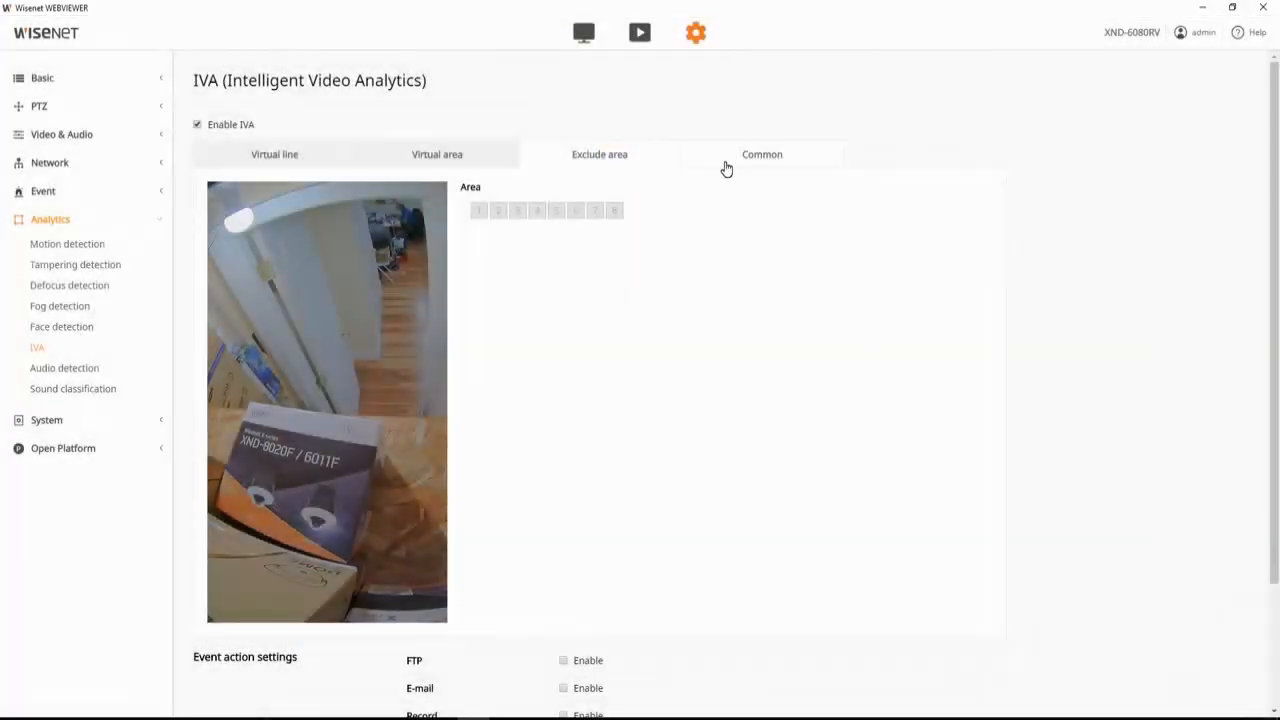
- View the Common settings with sensitivity 80 and minimum/maximum object sizes
left_click(760, 154)
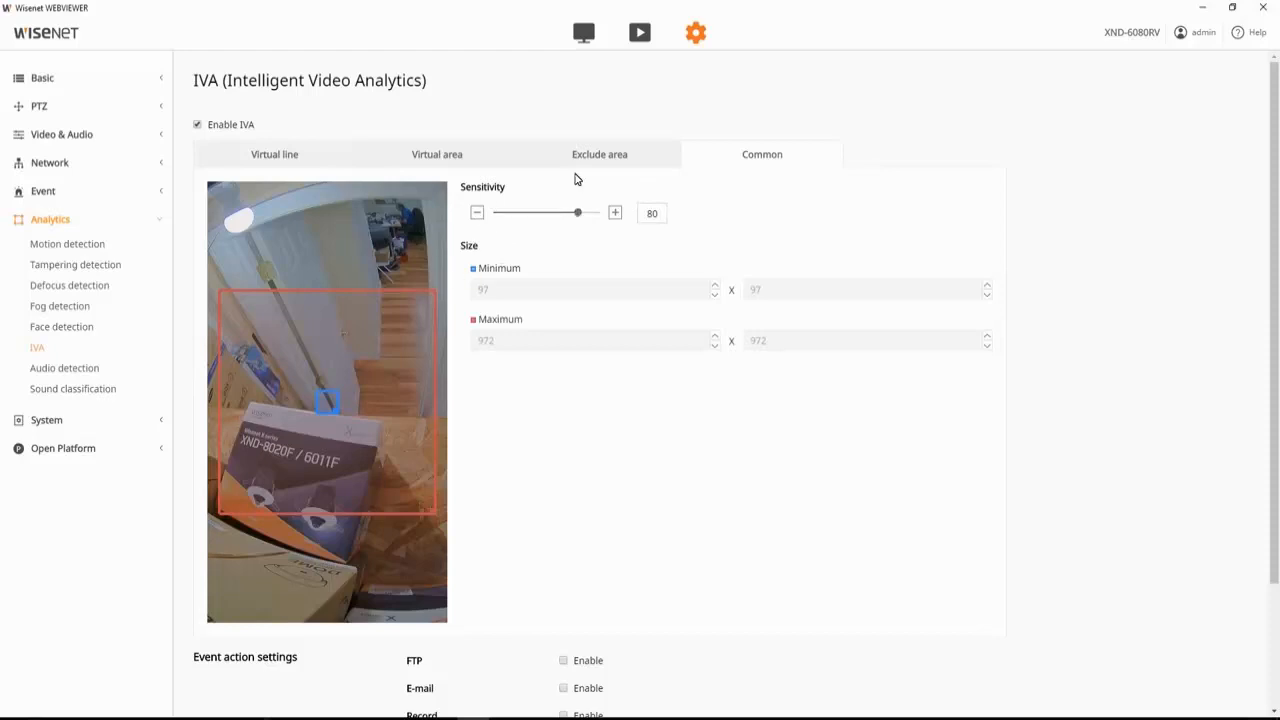
mouse_move(430, 292)
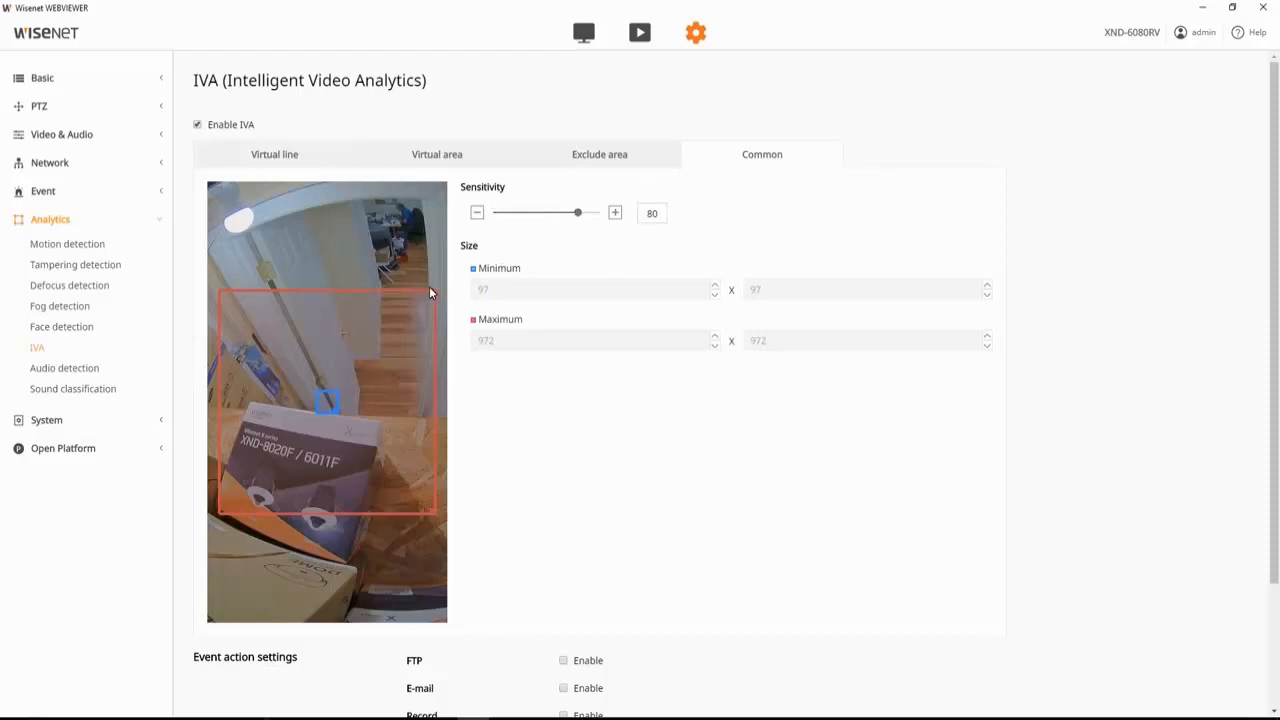
mouse_move(330, 414)
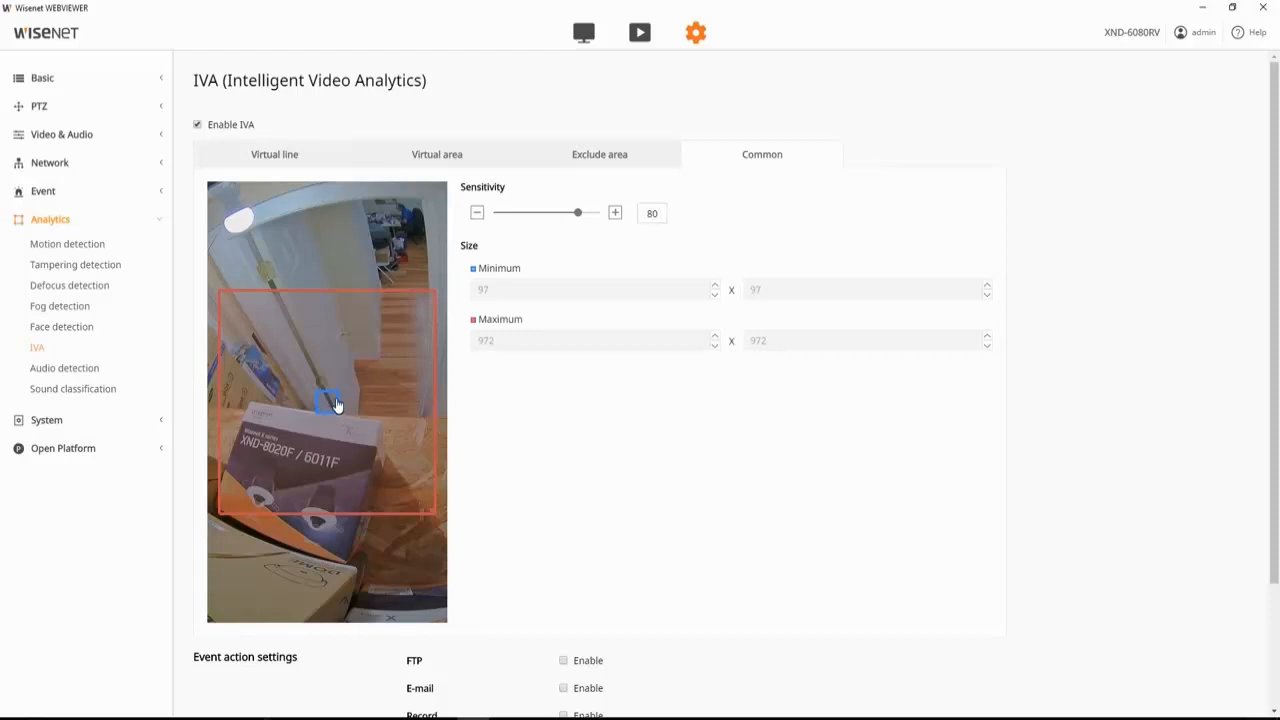
mouse_move(338, 412)
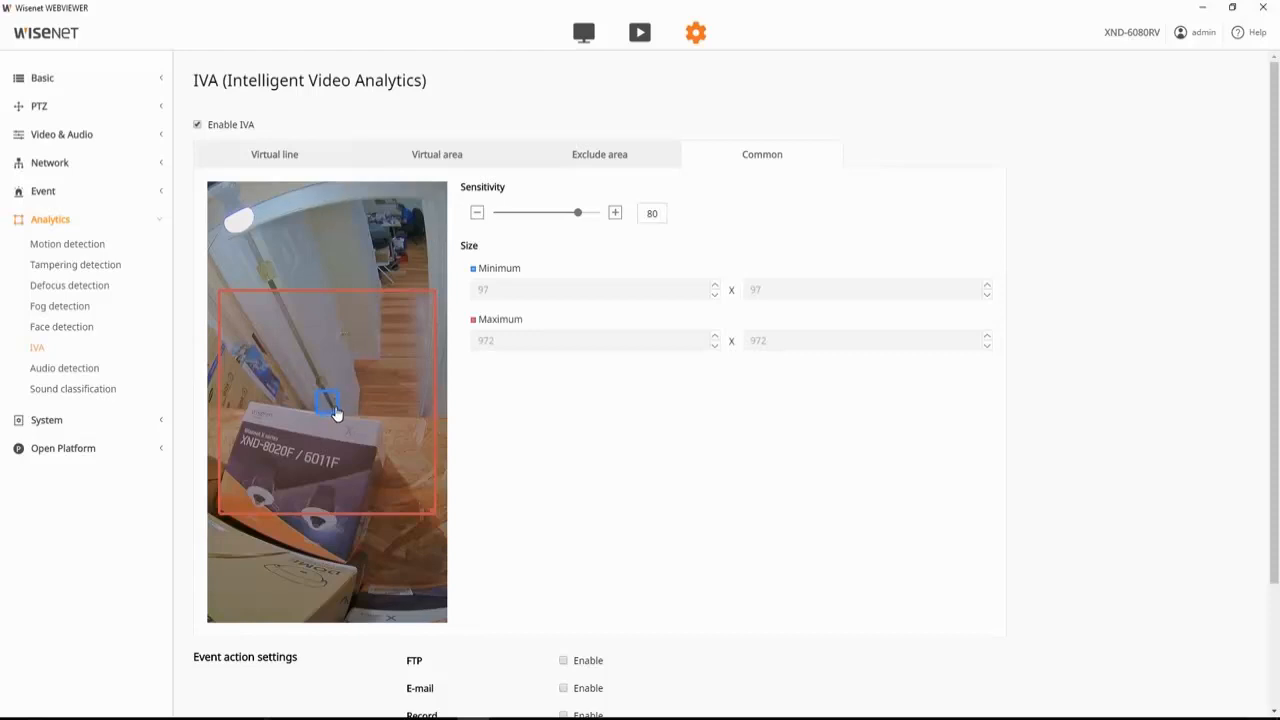
mouse_move(232, 520)
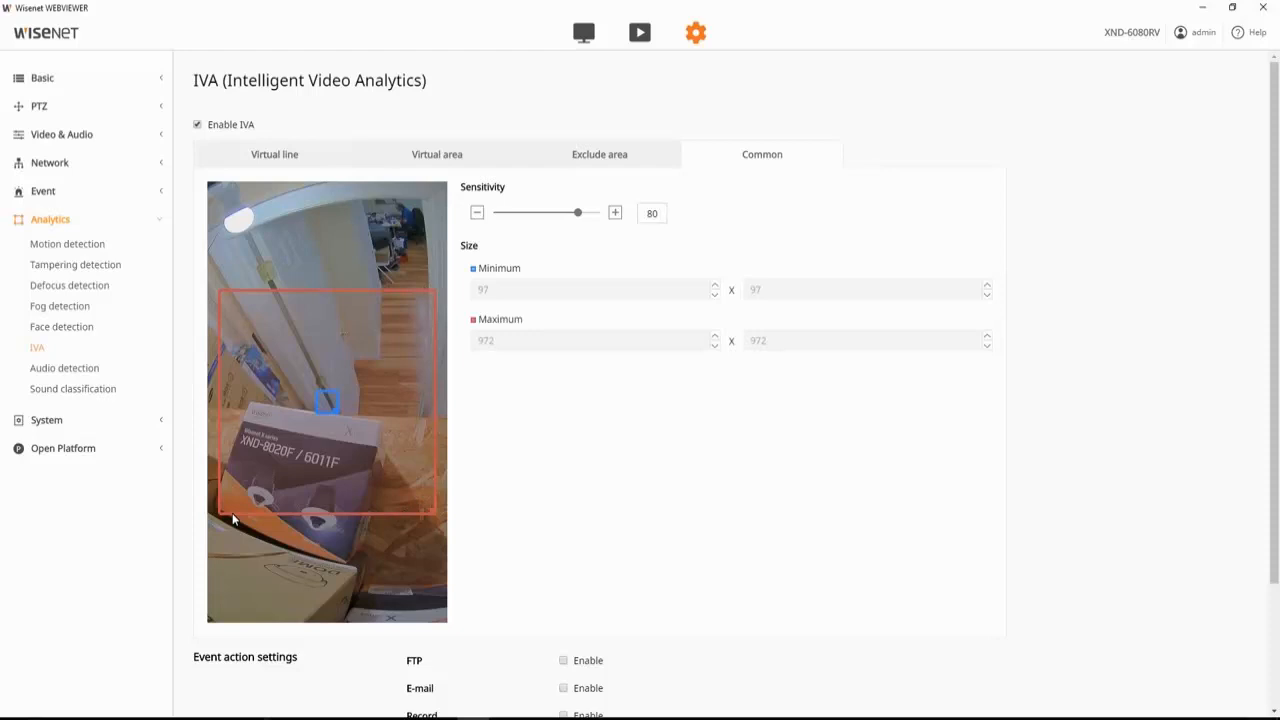
mouse_move(290, 222)
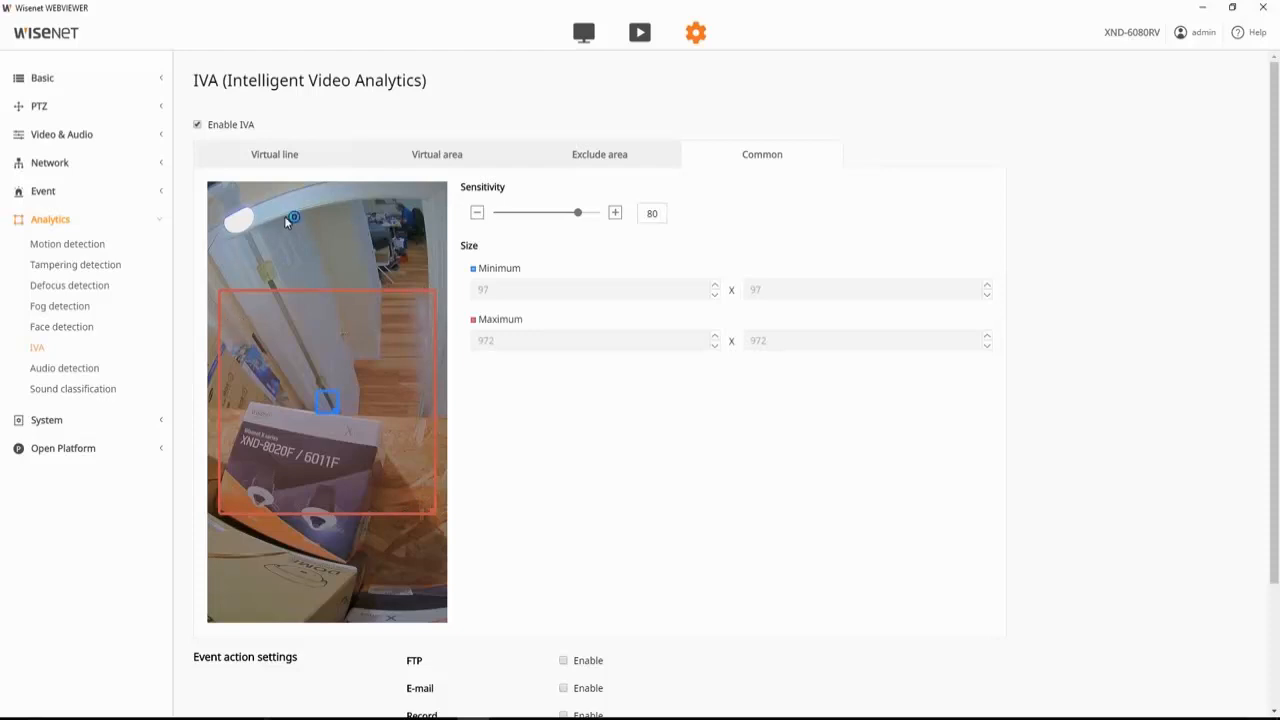
scroll("down", 3)
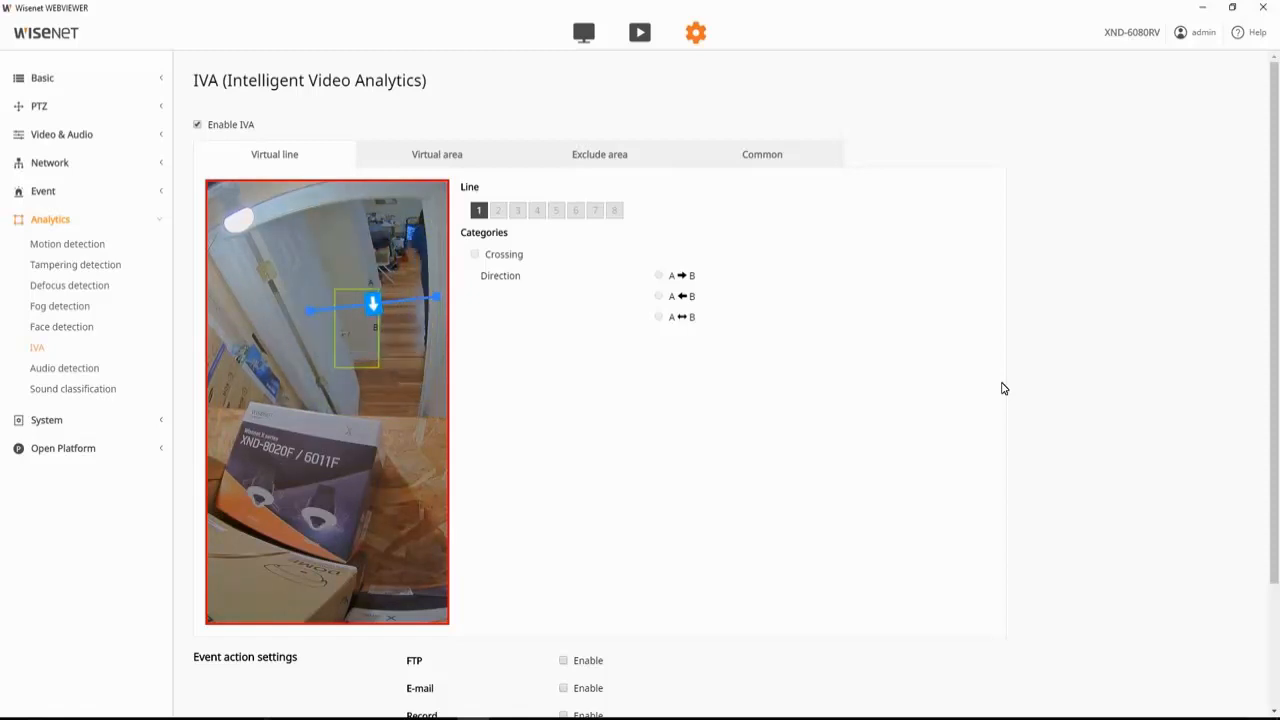
- Switch to the Virtual area settings showing area 1's detection categories
left_click(436, 154)
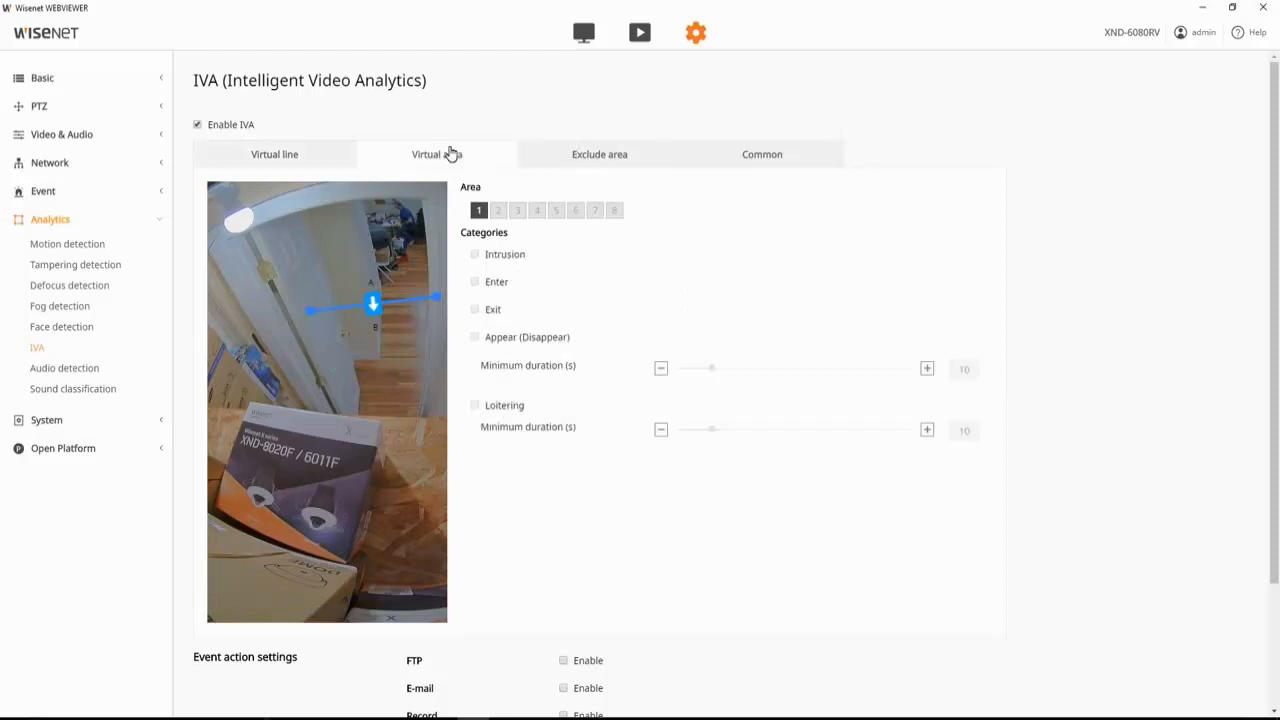
left_click(436, 154)
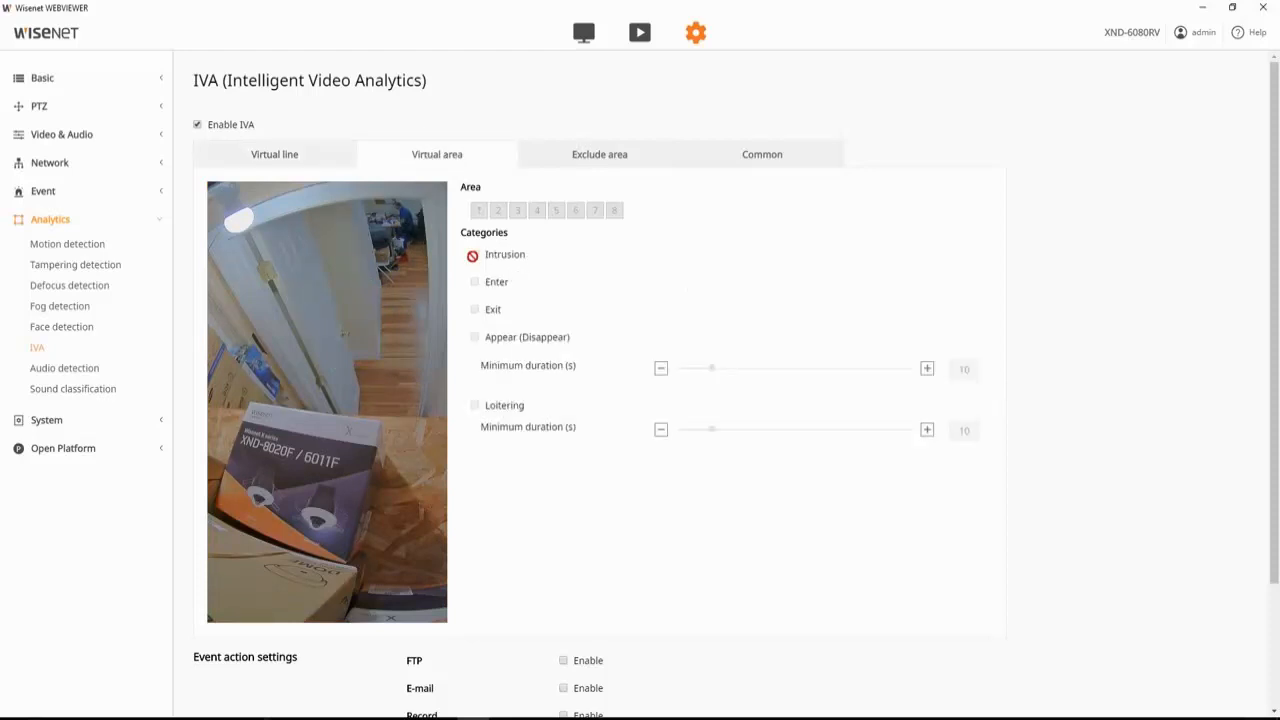
left_click(474, 254)
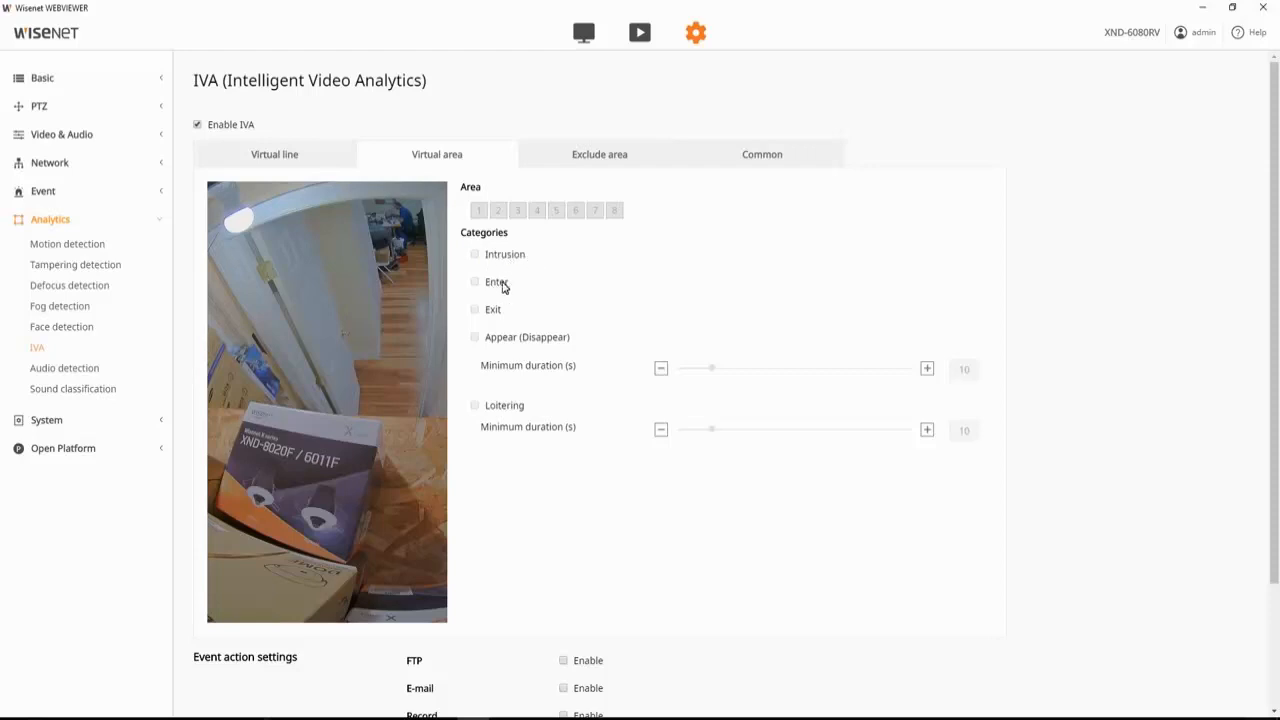
mouse_move(494, 314)
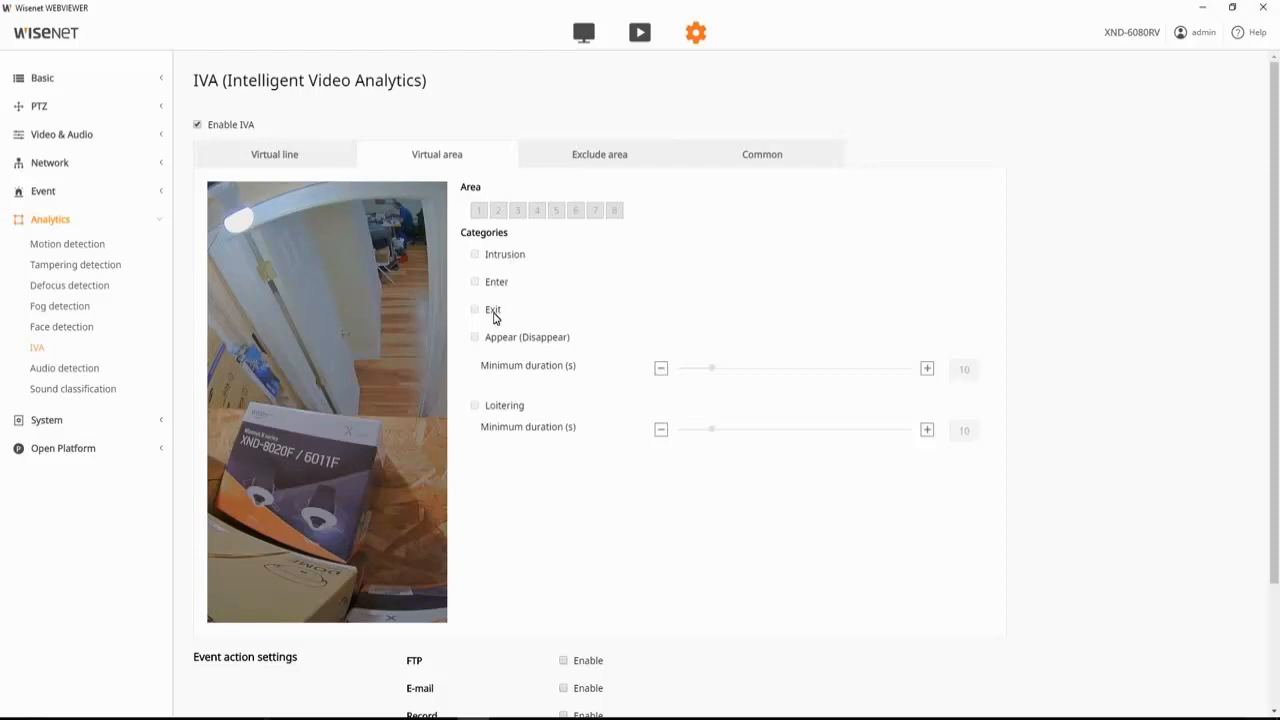
mouse_move(504, 342)
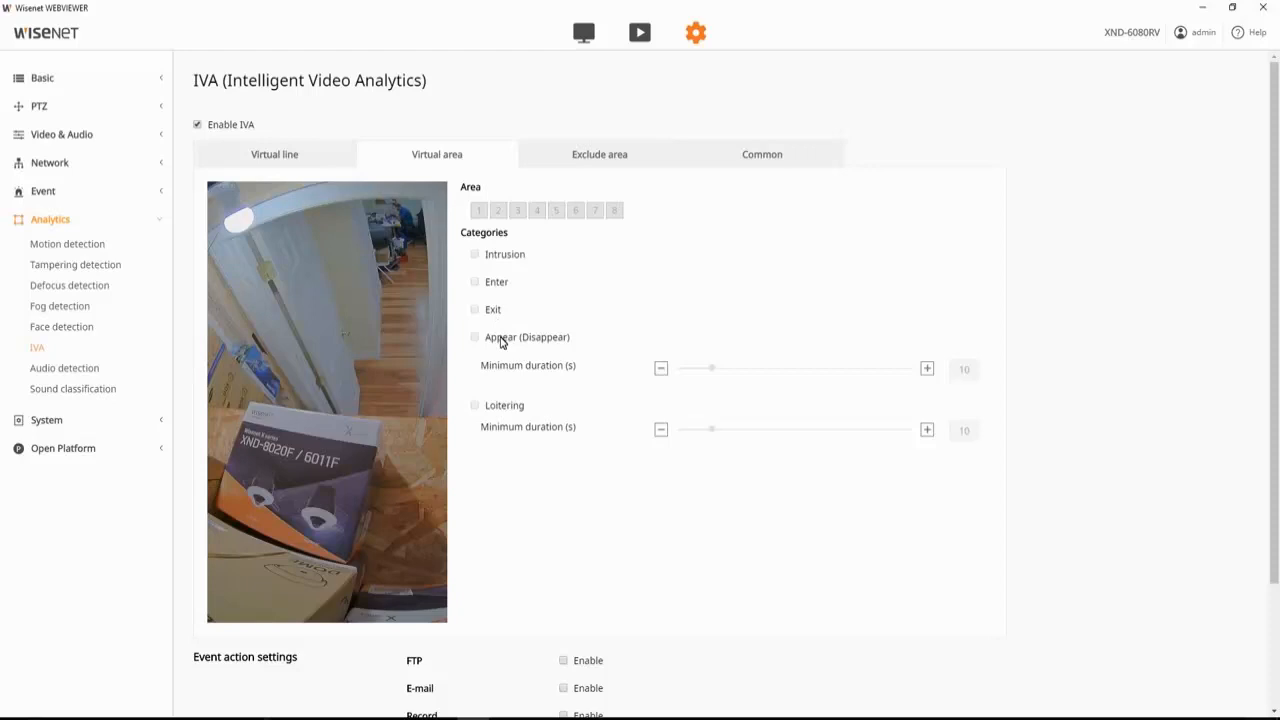
mouse_move(552, 388)
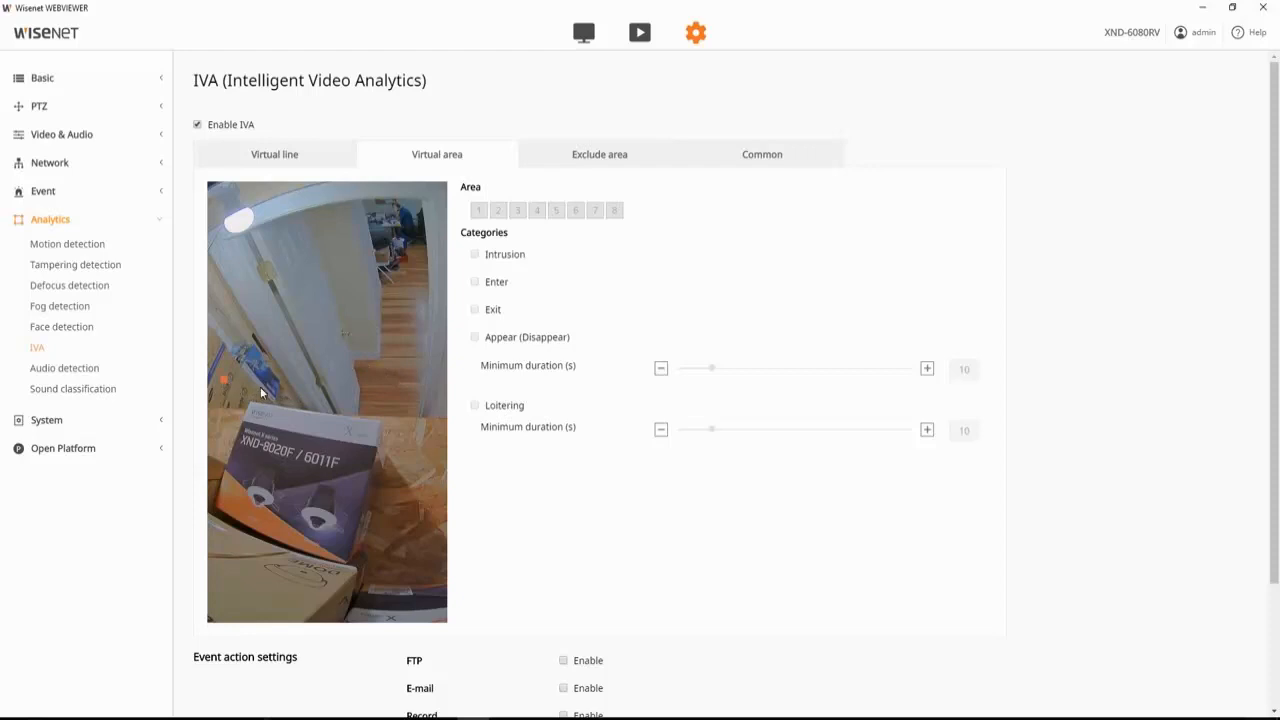
- Outline area 1 around the shelf box with Appear (Disappear), minimum duration 5, and apply it
left_click_drag(224, 384, 436, 588)
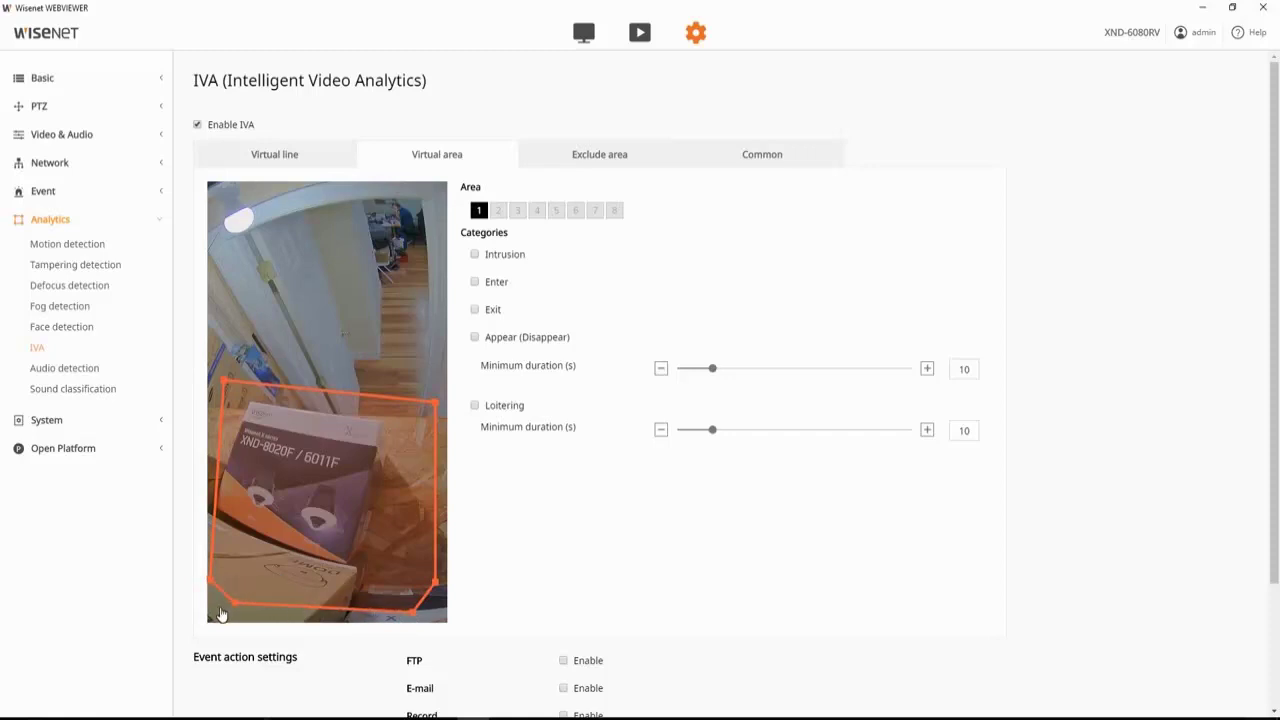
mouse_move(492, 288)
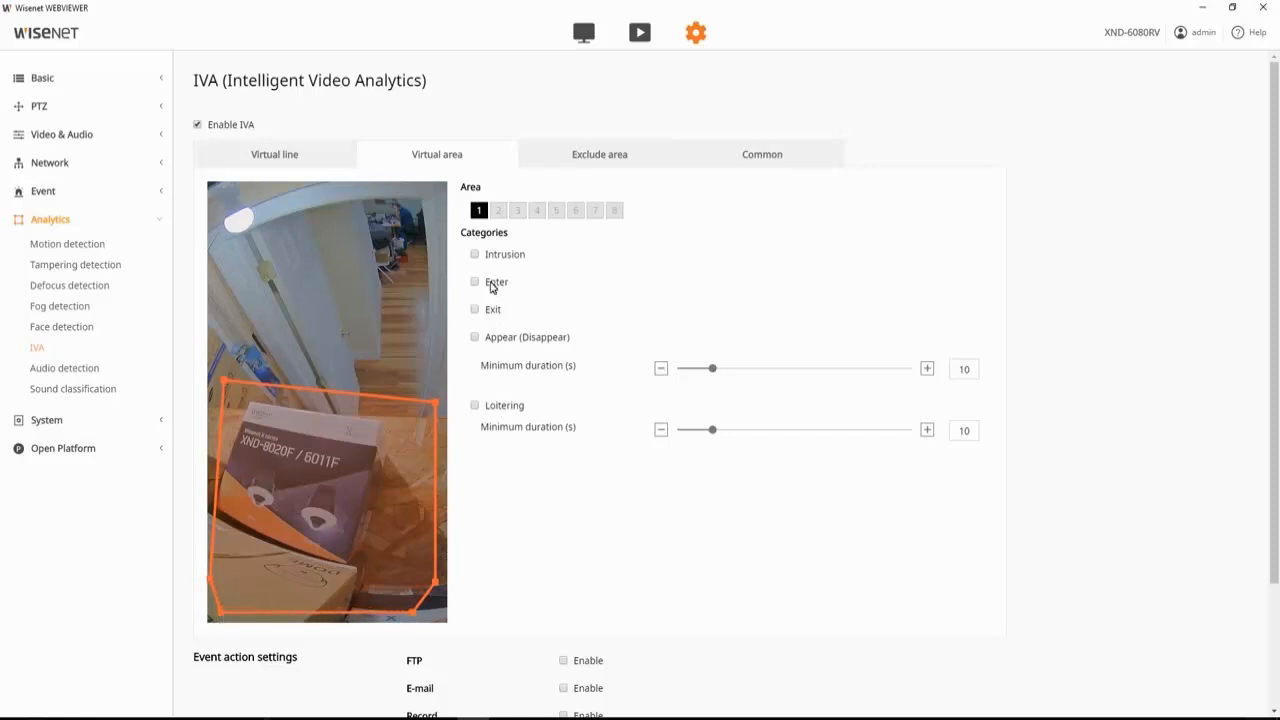
left_click(476, 336)
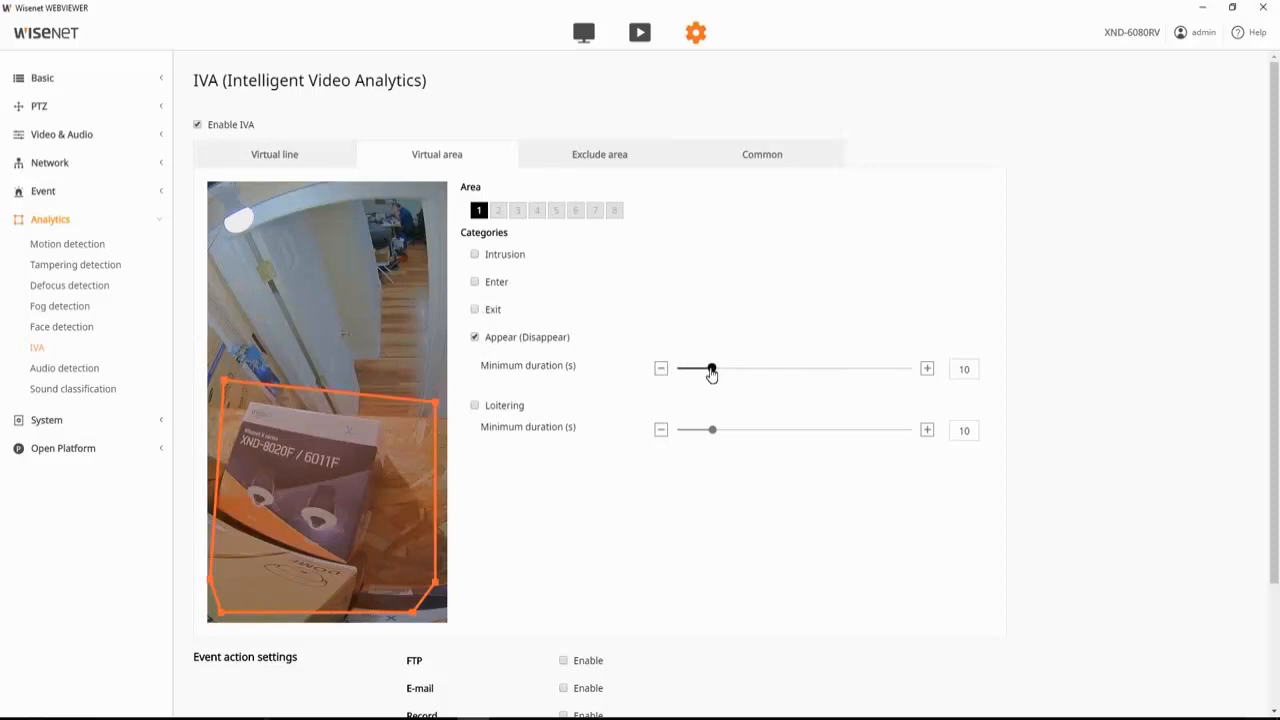
left_click_drag(712, 368, 700, 368)
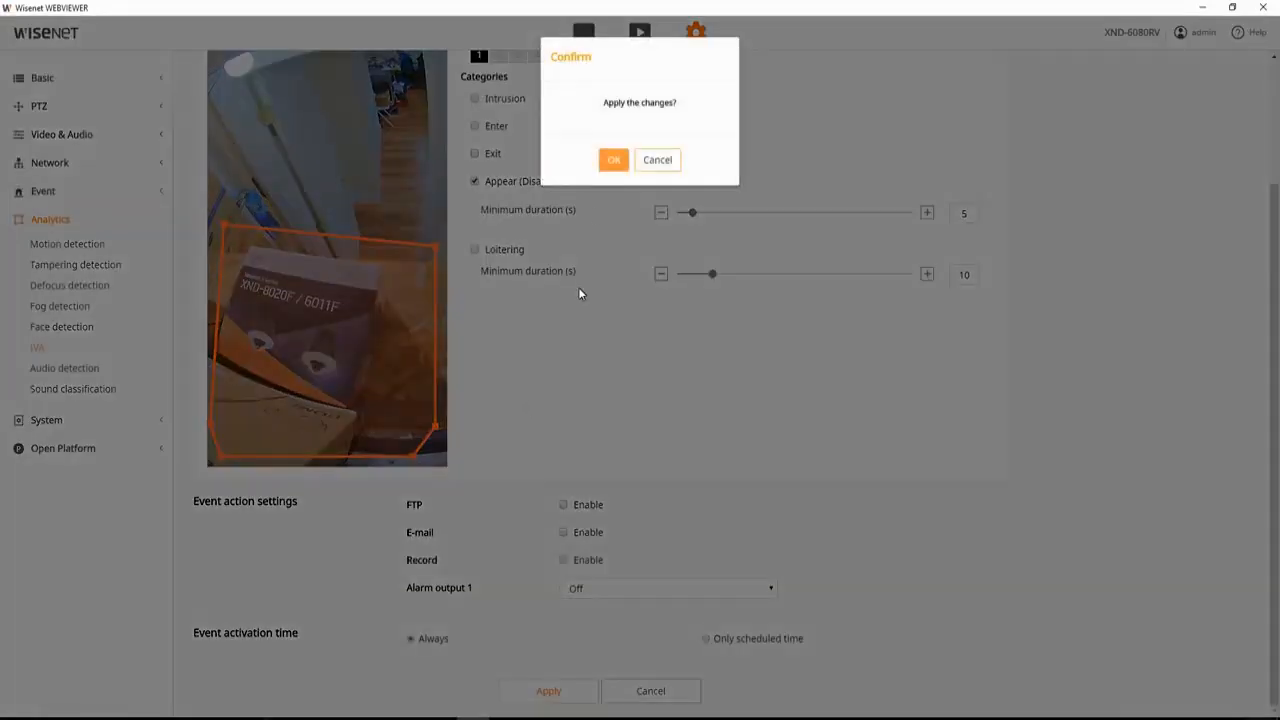
left_click(612, 160)
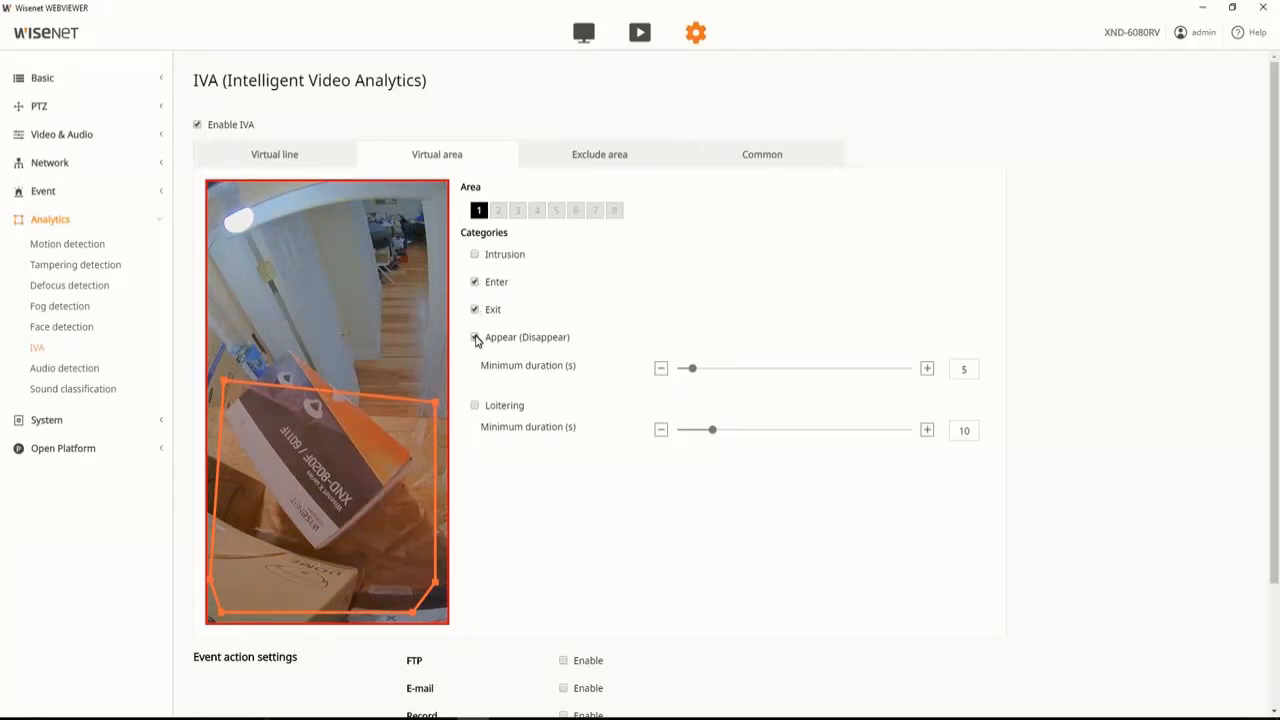
- Delete the partly drawn doorway outline and confirm the deletion
left_click(474, 336)
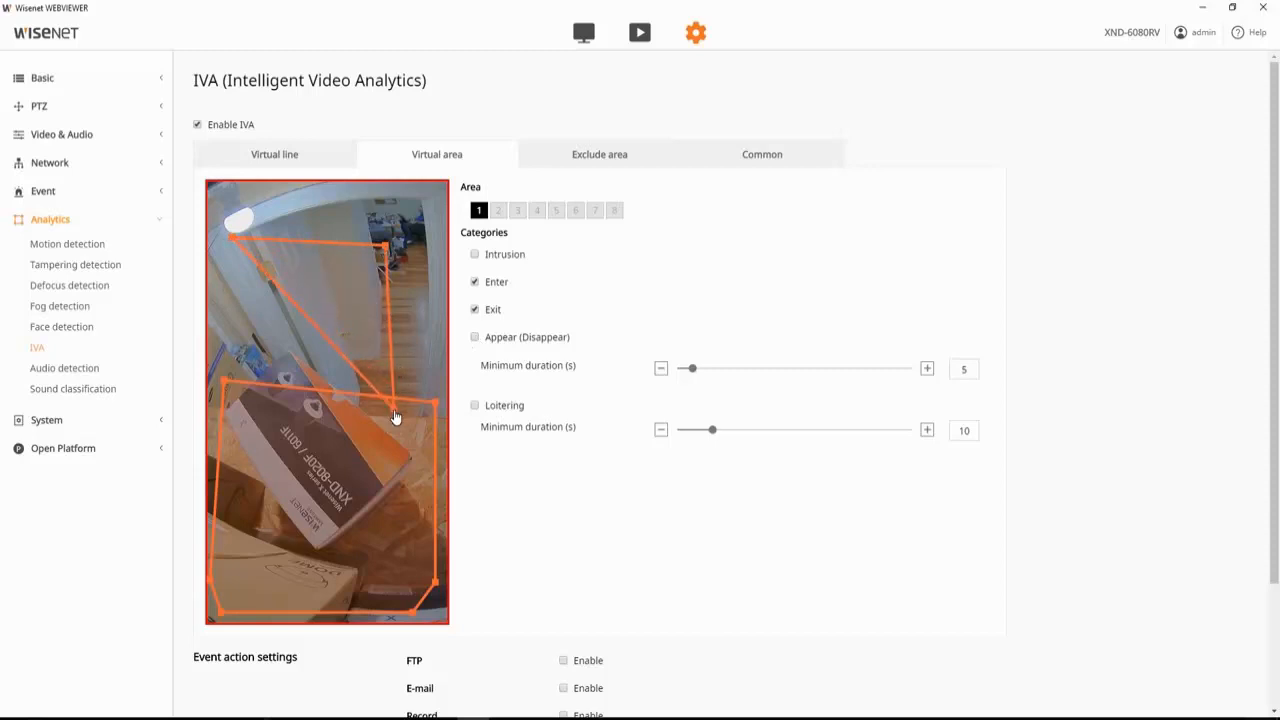
left_click(496, 210)
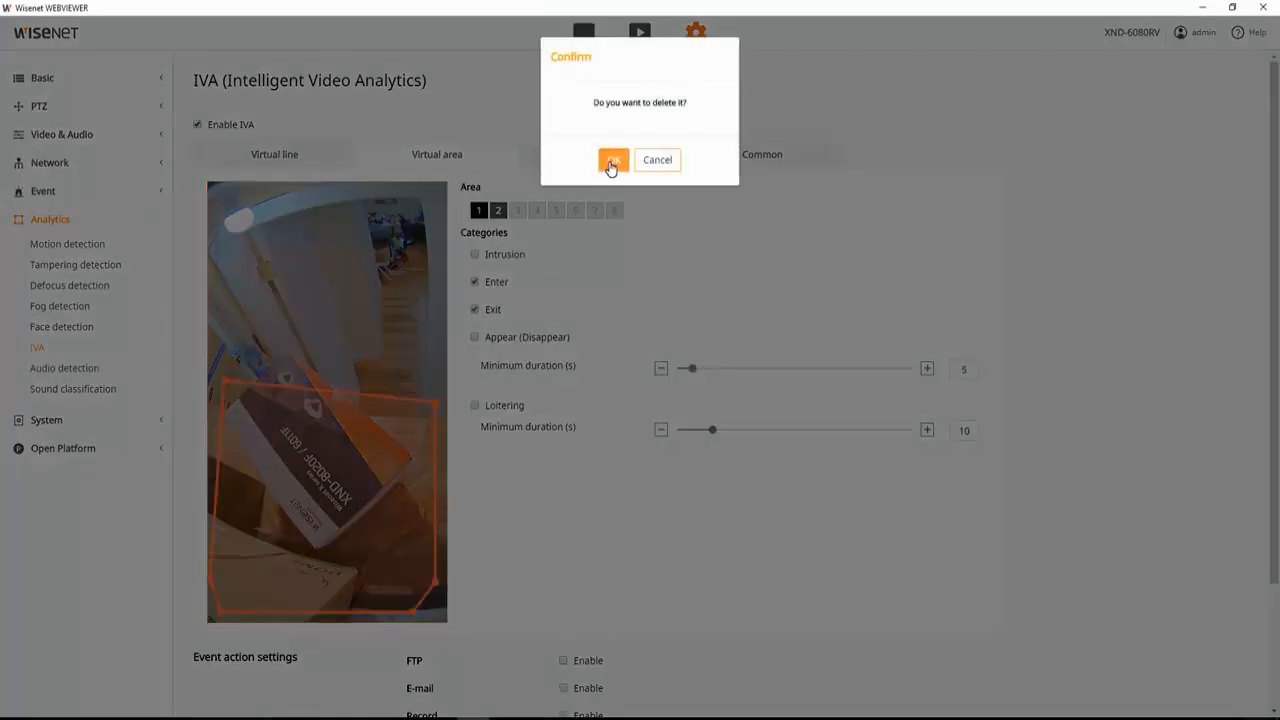
left_click(610, 160)
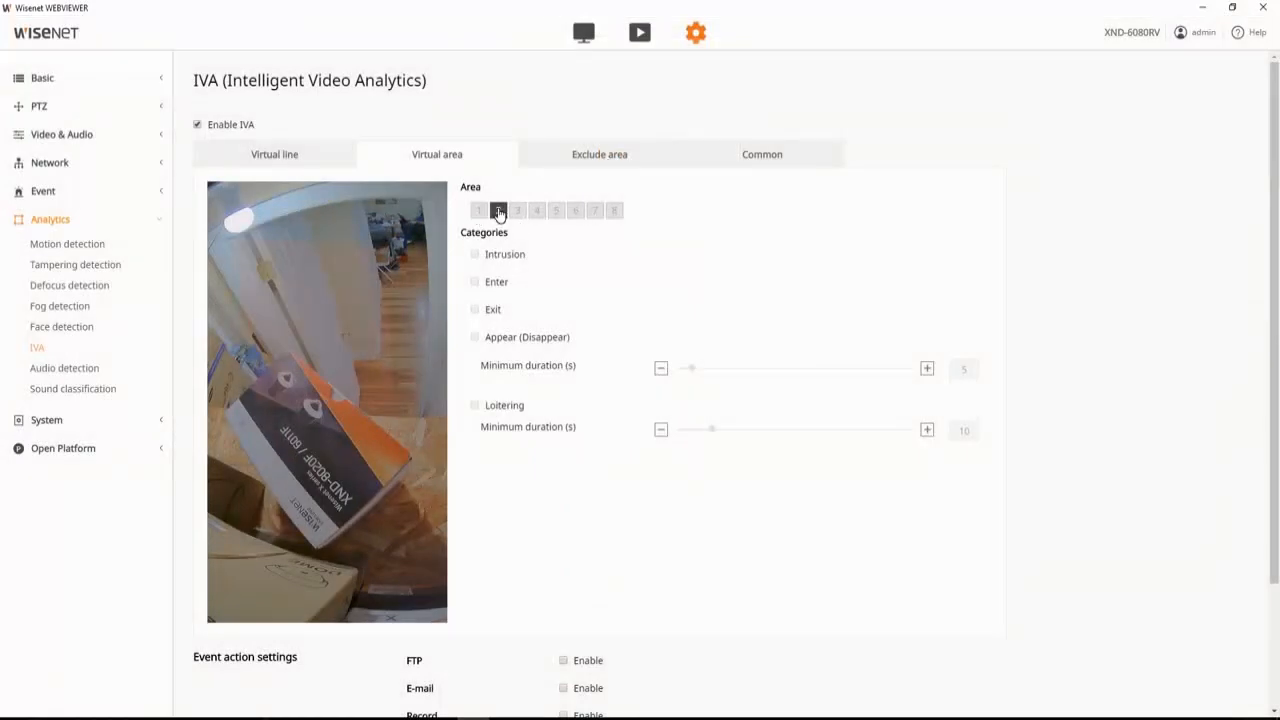
- Select area 2 covering the doorway and check Enter and Exit detection
left_click(496, 210)
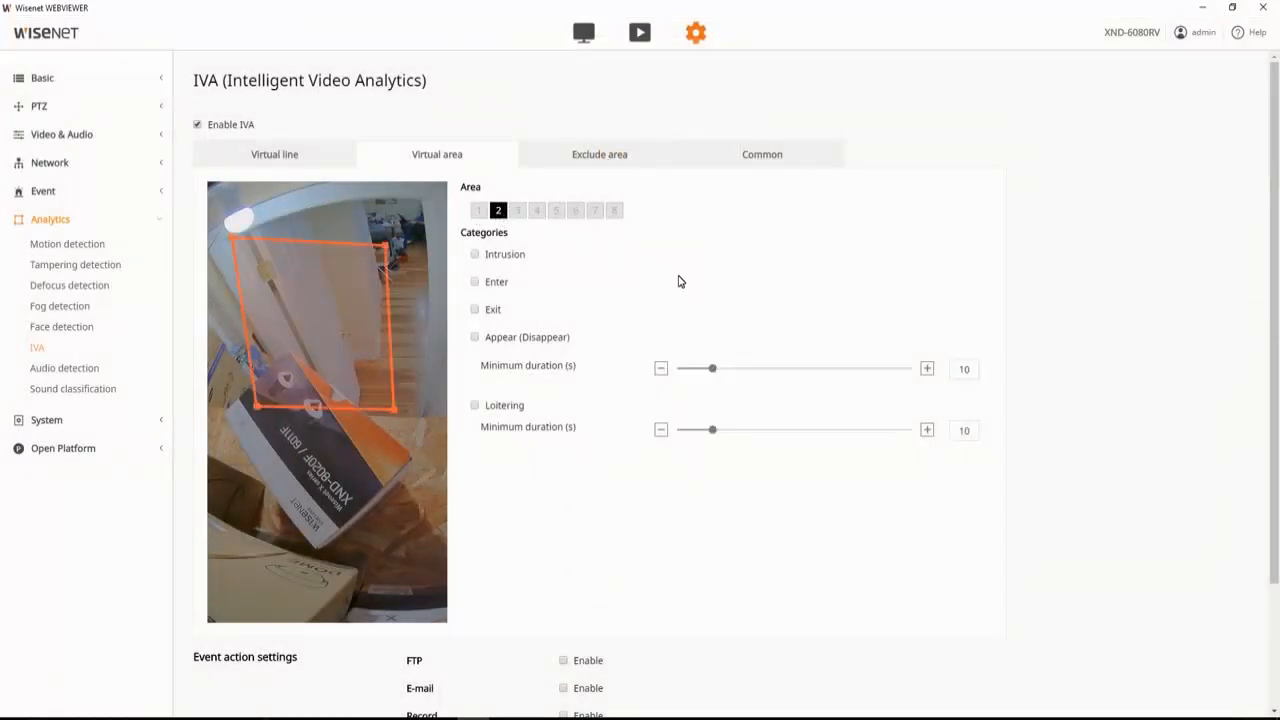
mouse_move(320, 296)
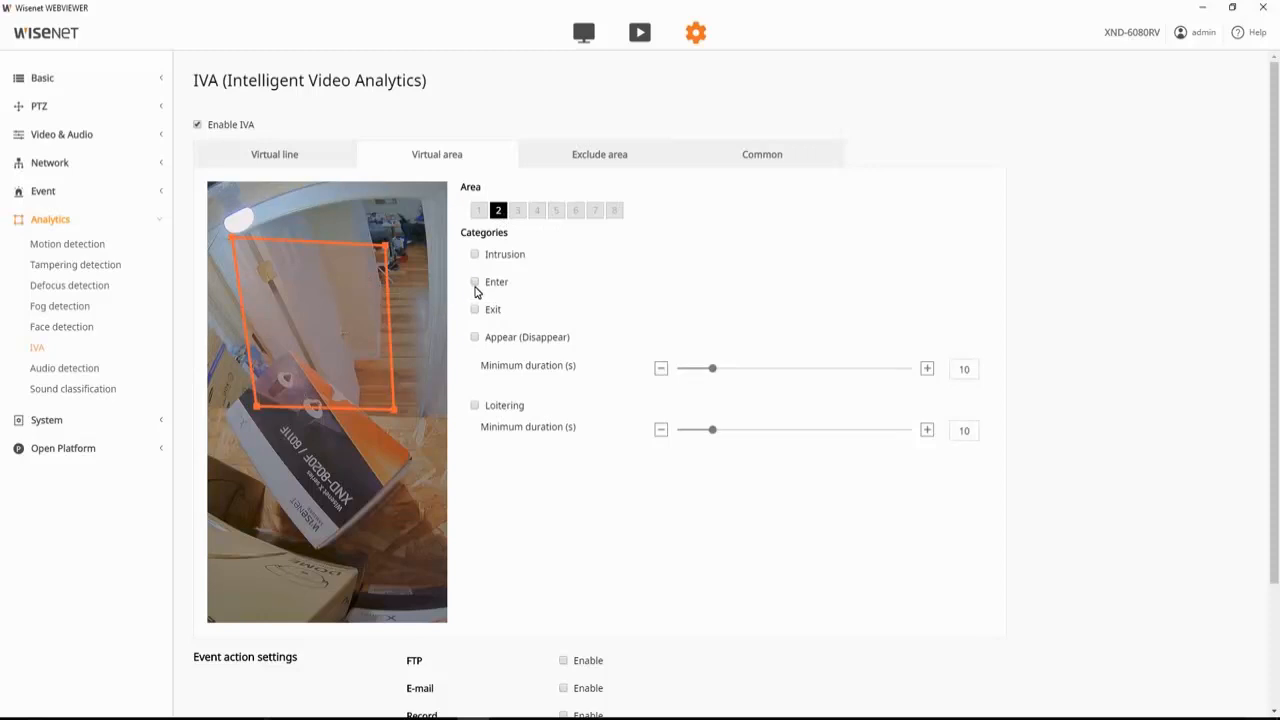
left_click(474, 280)
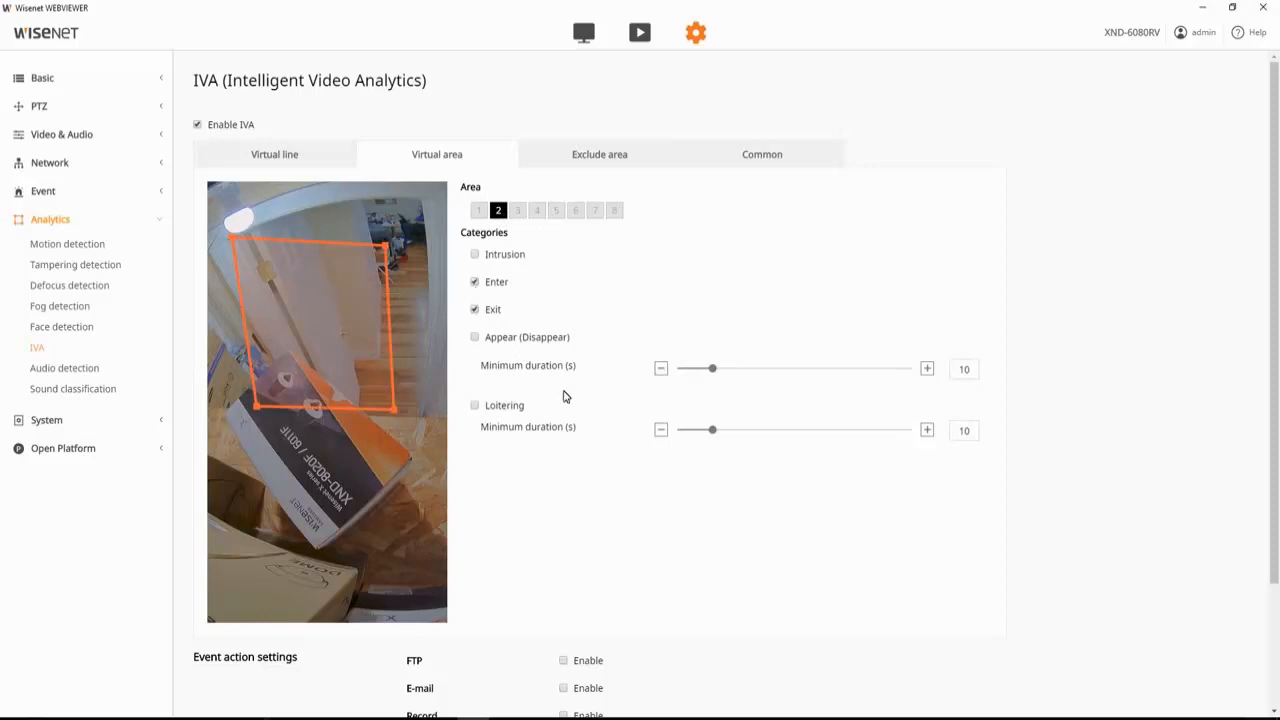
scroll("down", 3)
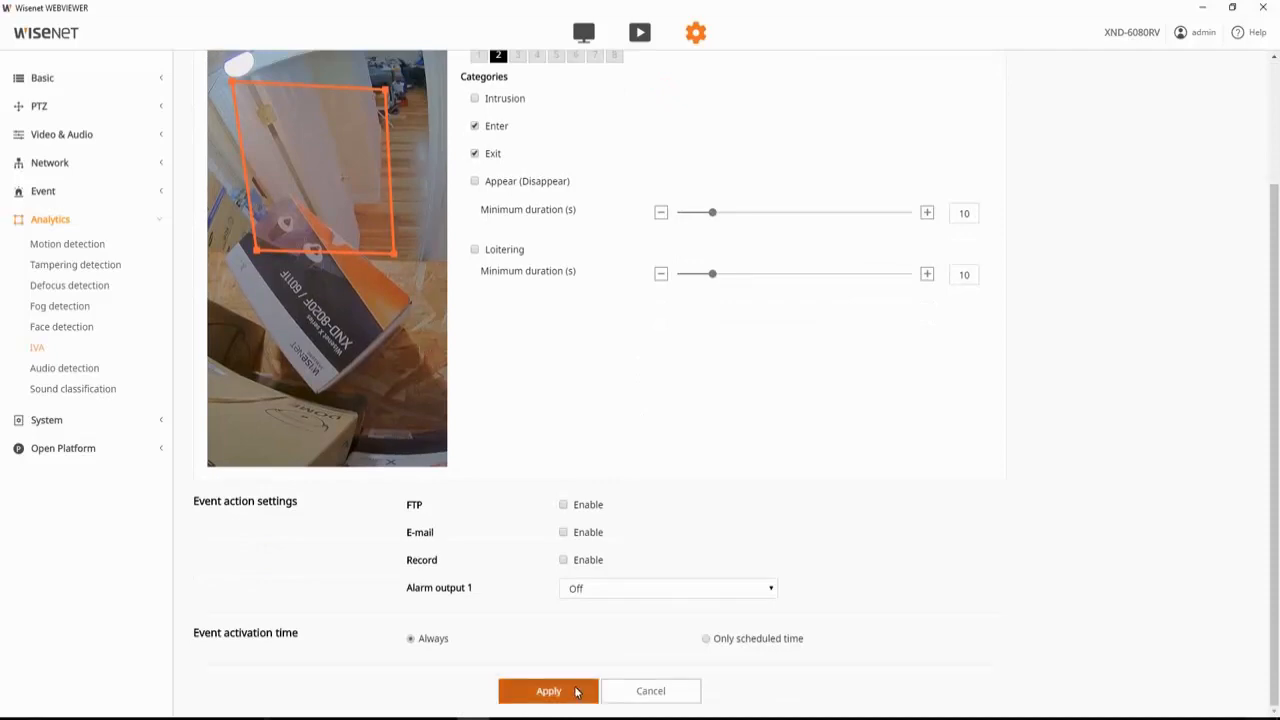
- Apply the doorway zone's enter/exit rule so it alerts on the live view
left_click(548, 692)
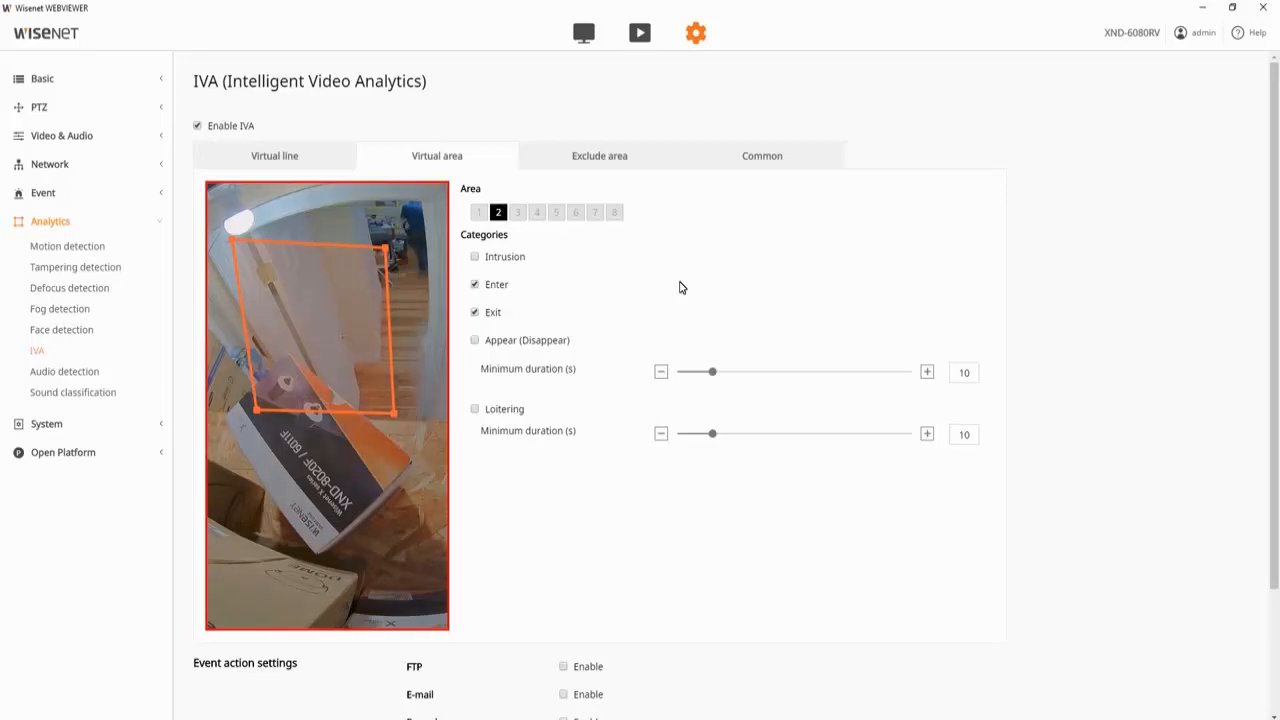
- Uncheck Enter and Exit, check Loitering for the doorway zone, and apply the rule
left_click(474, 284)
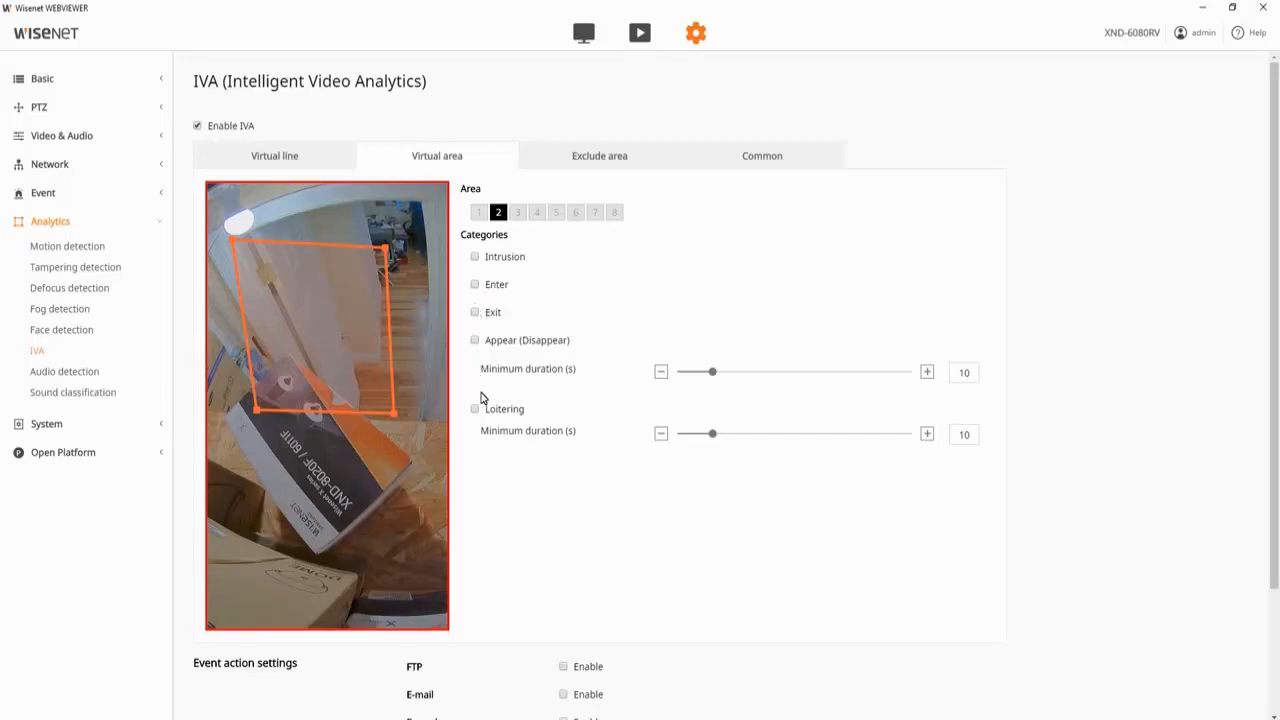
left_click(476, 408)
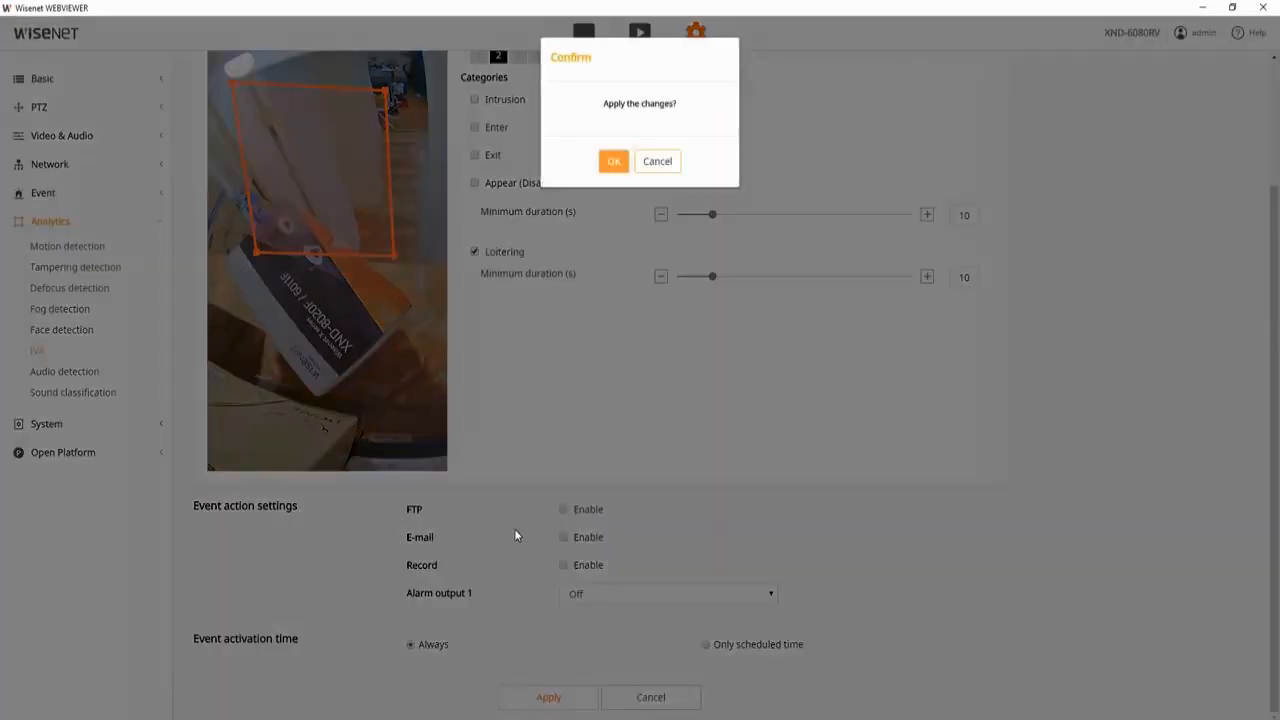
left_click(612, 160)
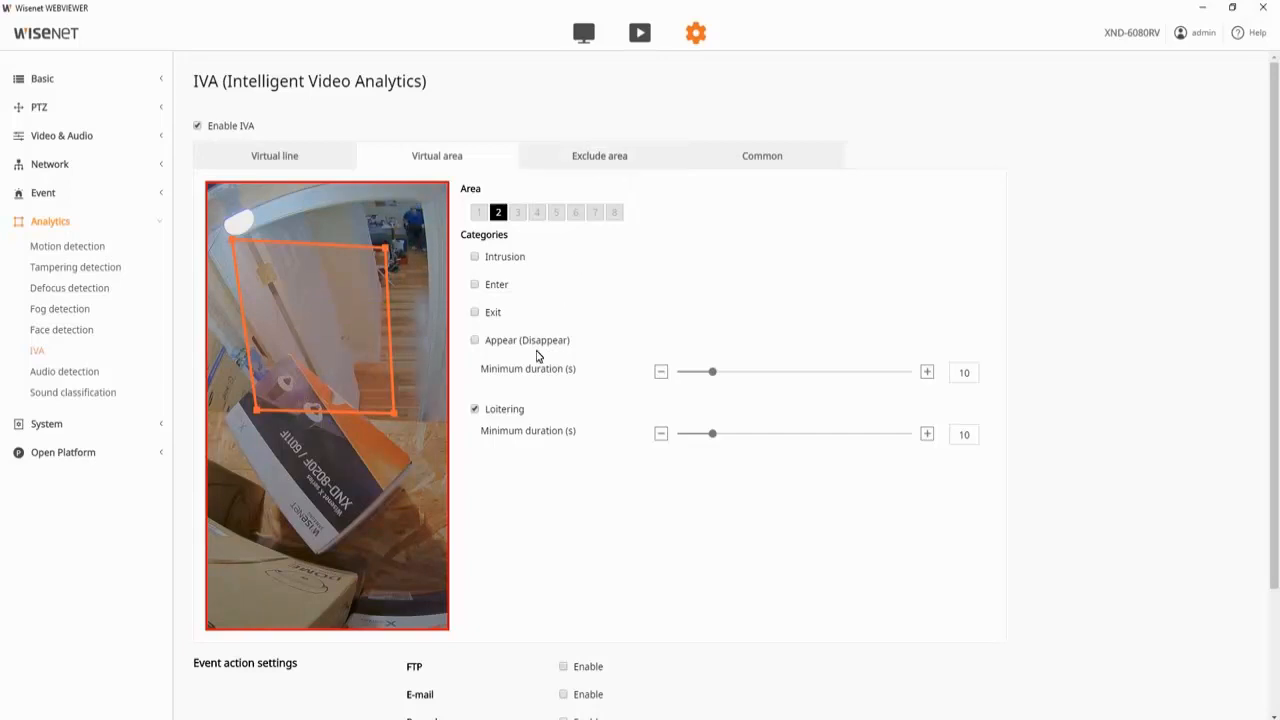
- Uncheck Loitering, check Intrusion for the doorway zone, and apply the rule
left_click(476, 408)
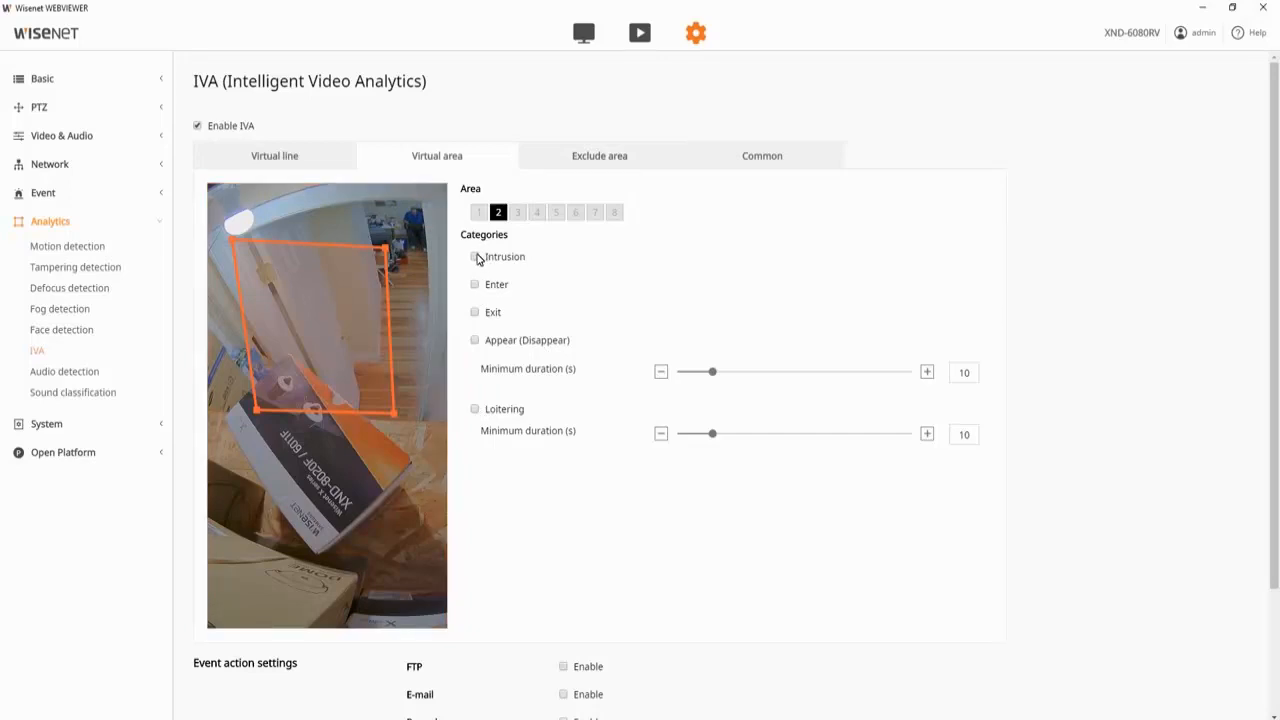
left_click(474, 256)
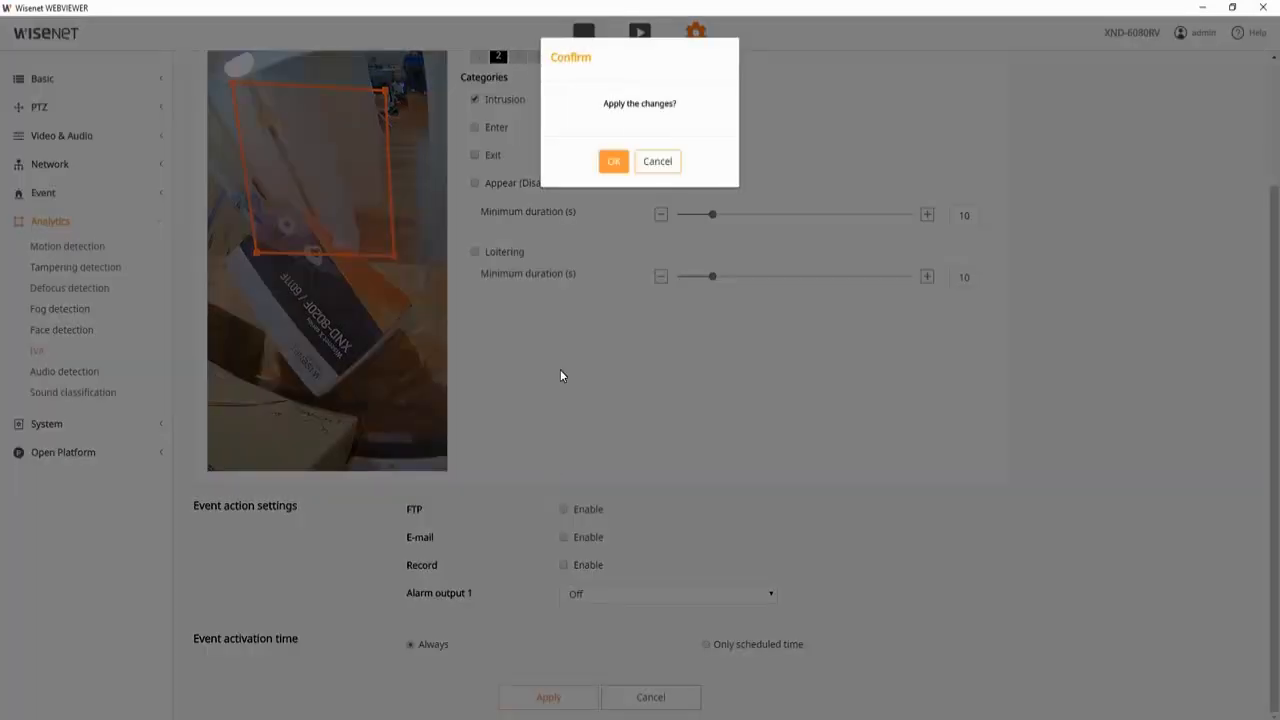
left_click(612, 160)
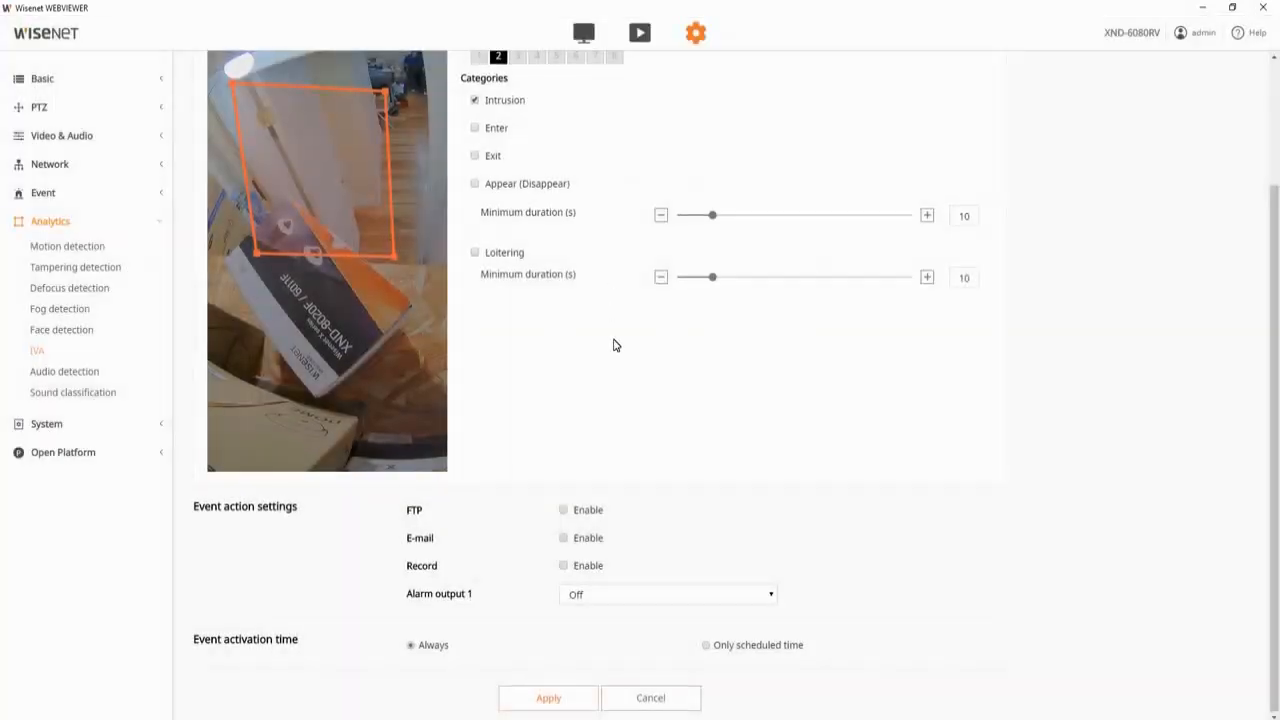